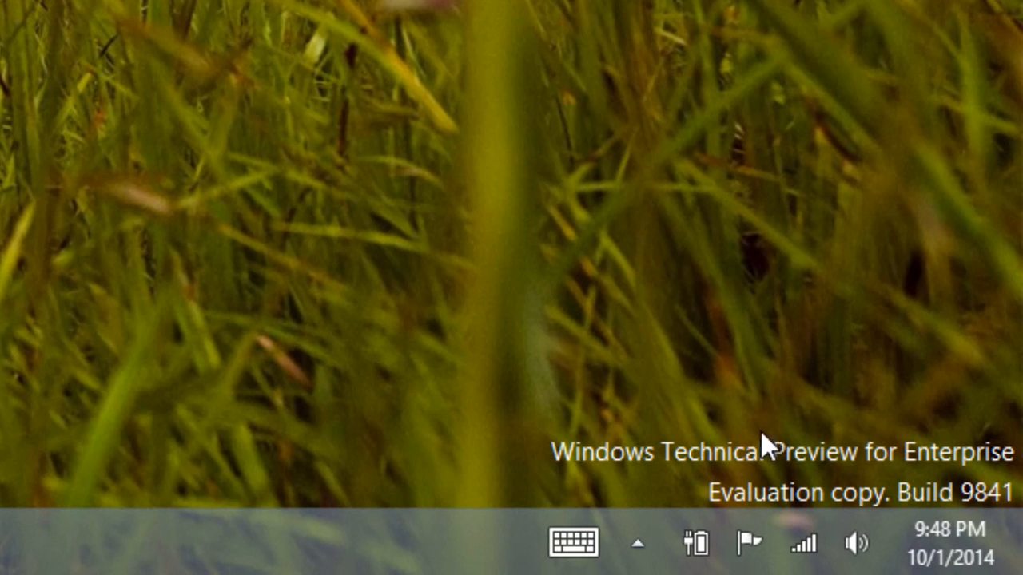
mouse_move(154, 184)
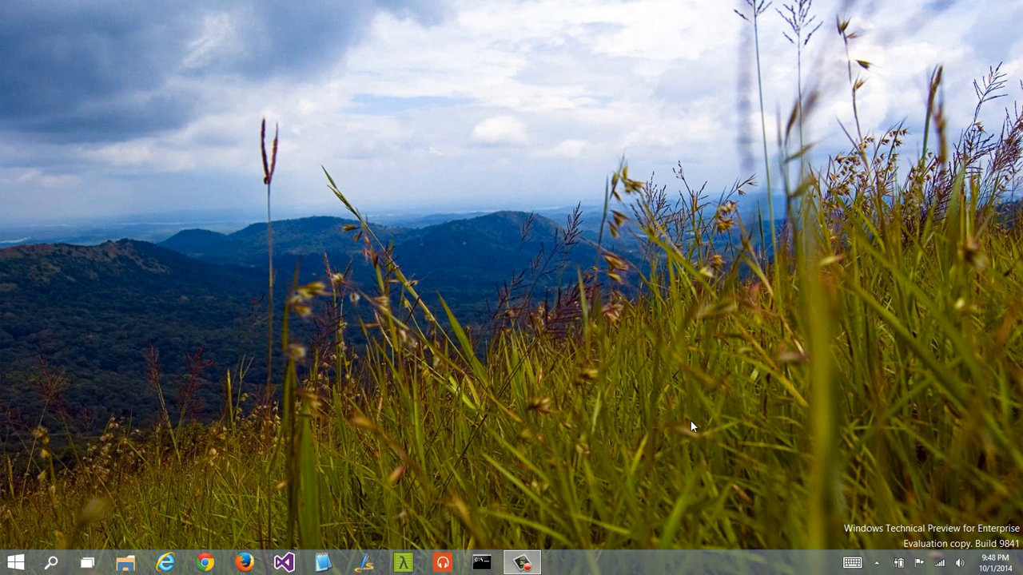
mouse_move(472, 349)
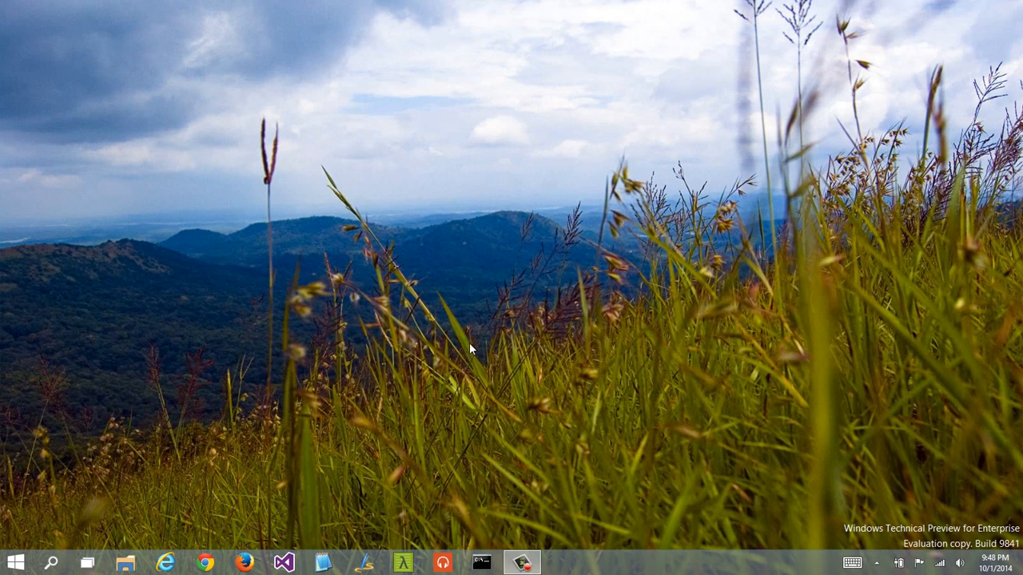
mouse_move(492, 327)
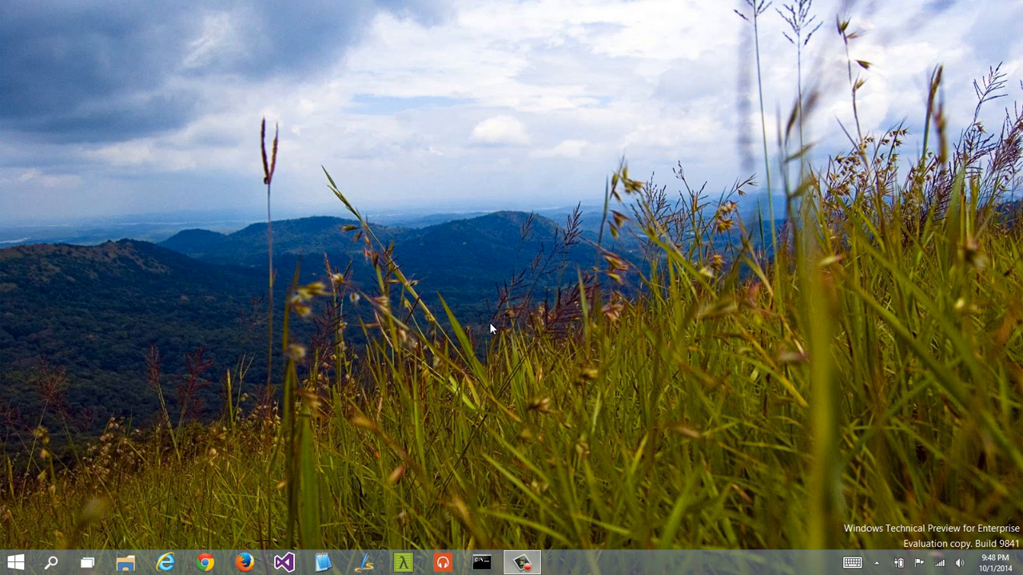
mouse_move(163, 520)
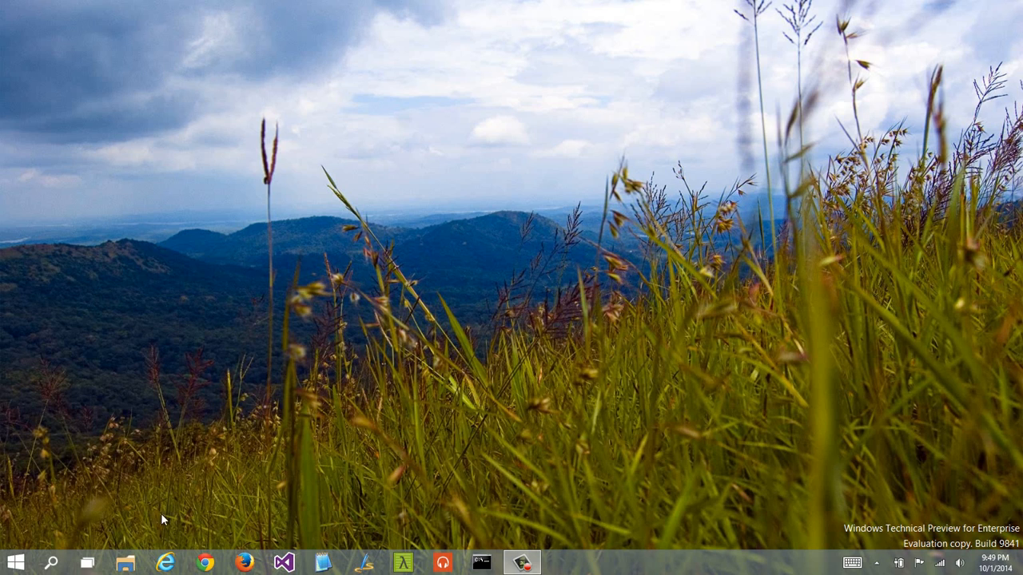
mouse_move(167, 563)
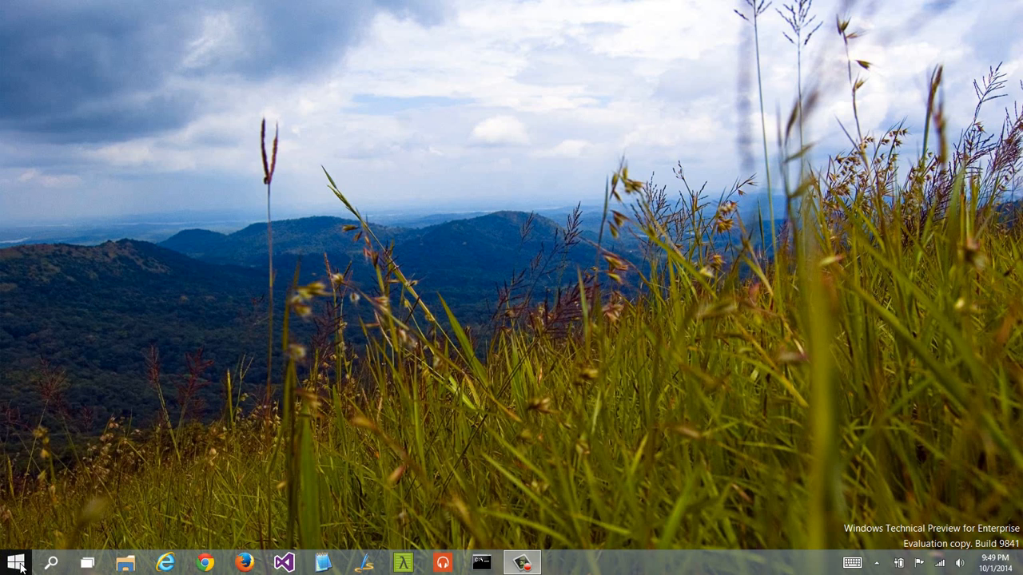
Step: Open Start and search for 'calculator' to view its results
click(15, 562)
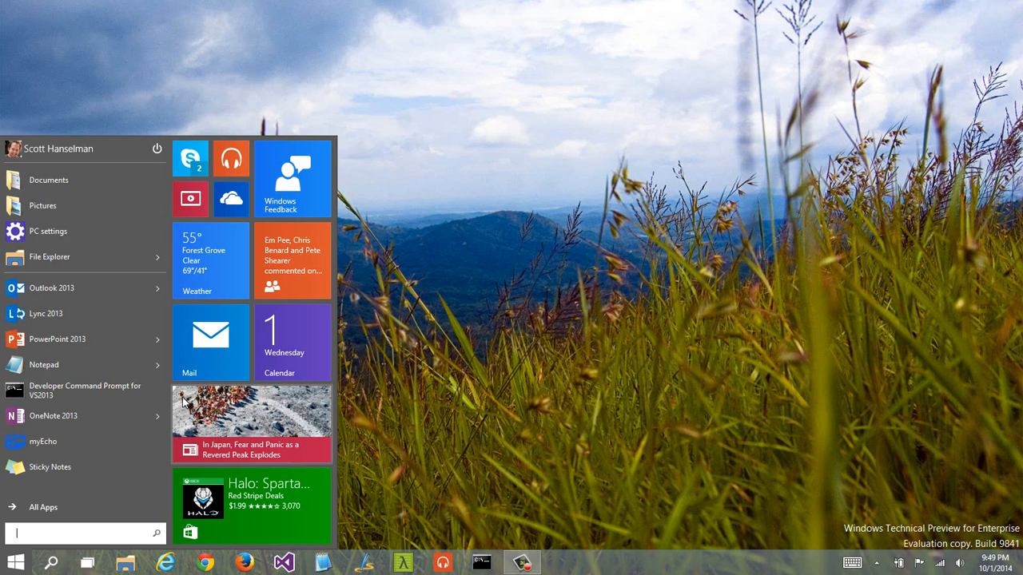
mouse_move(173, 262)
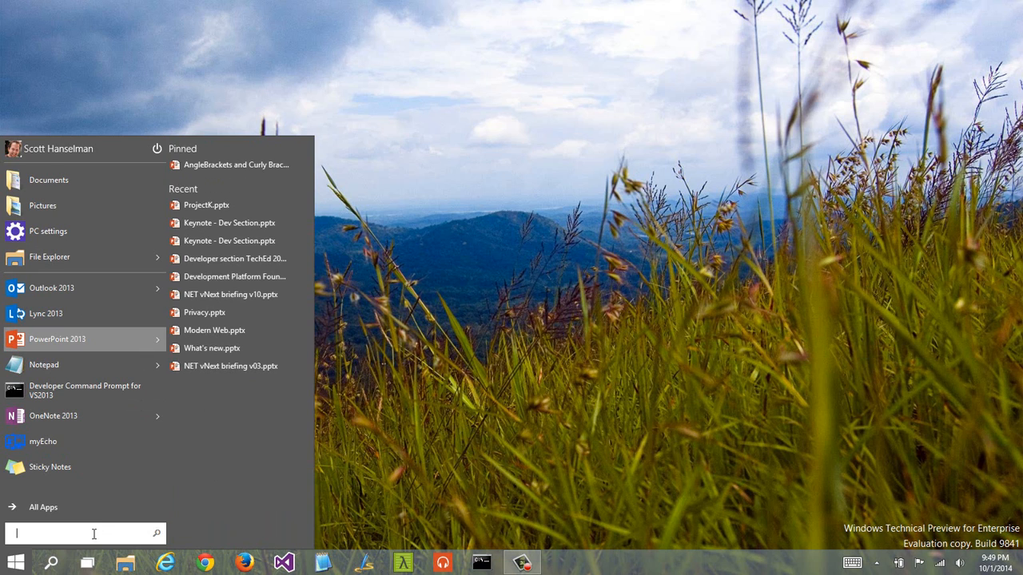
text(cal)
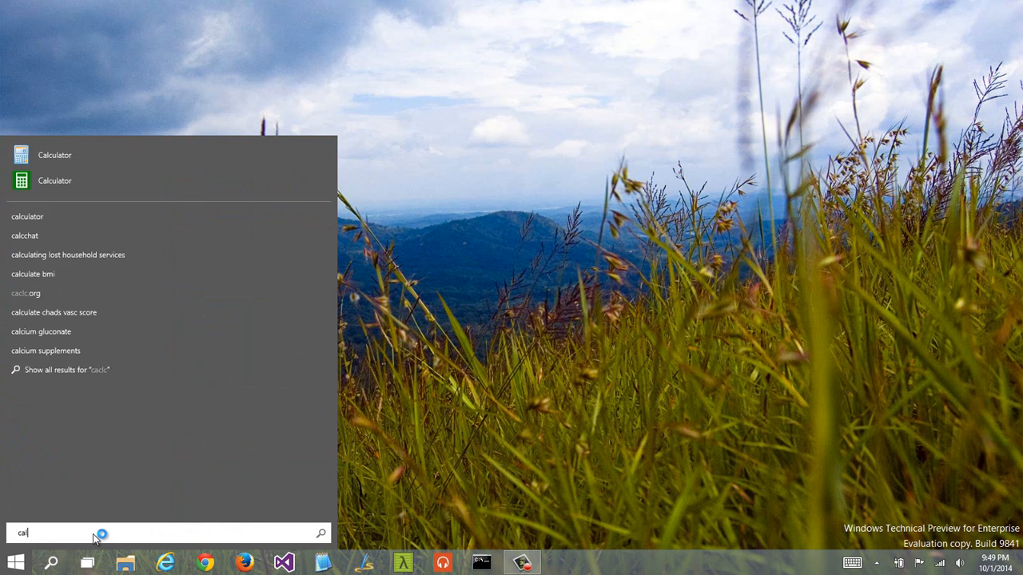
text(culator)
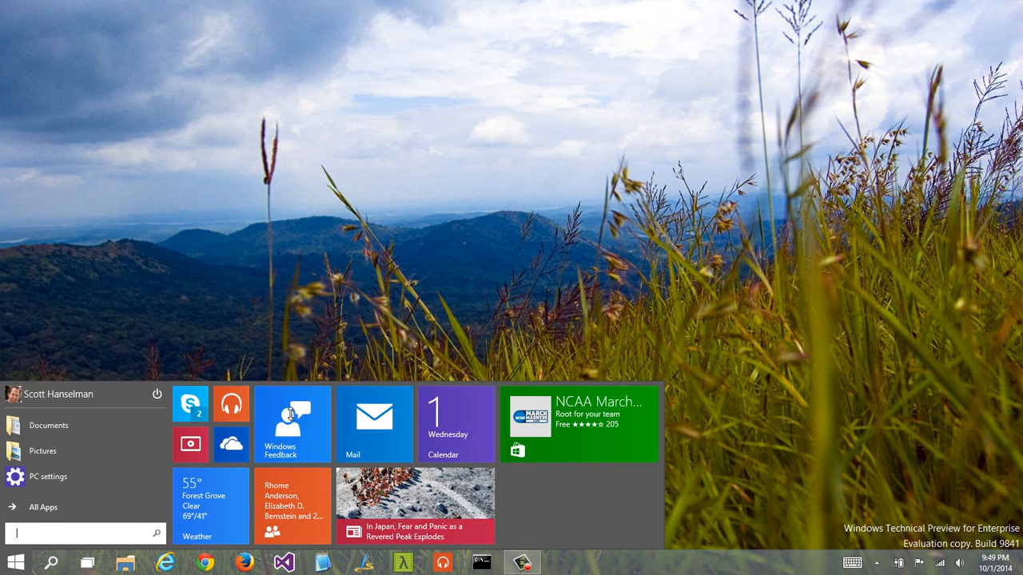
Step: Resize the People tile to Large, unpin the Weather tile, and close Start
click(15, 563)
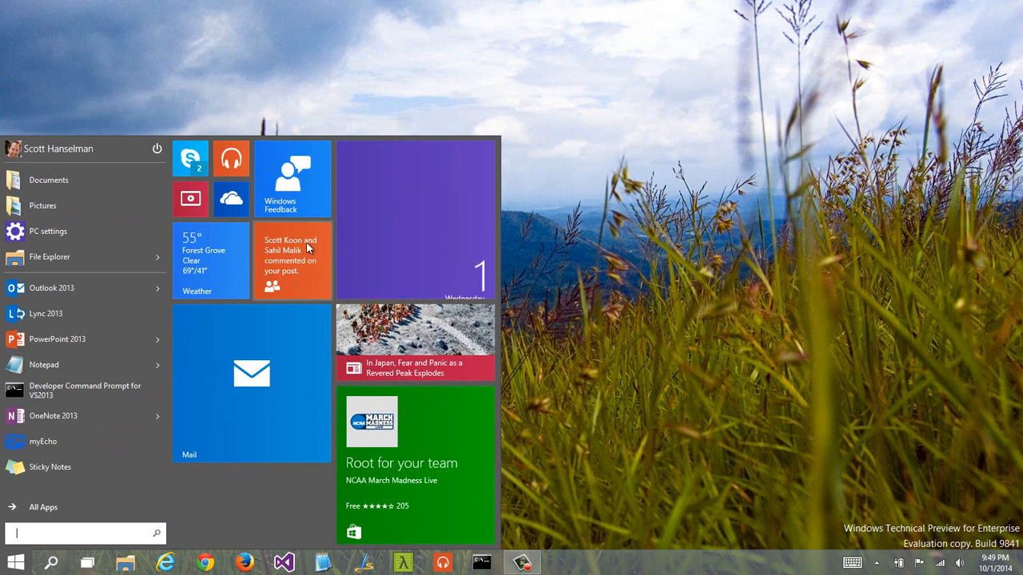
right_click(292, 260)
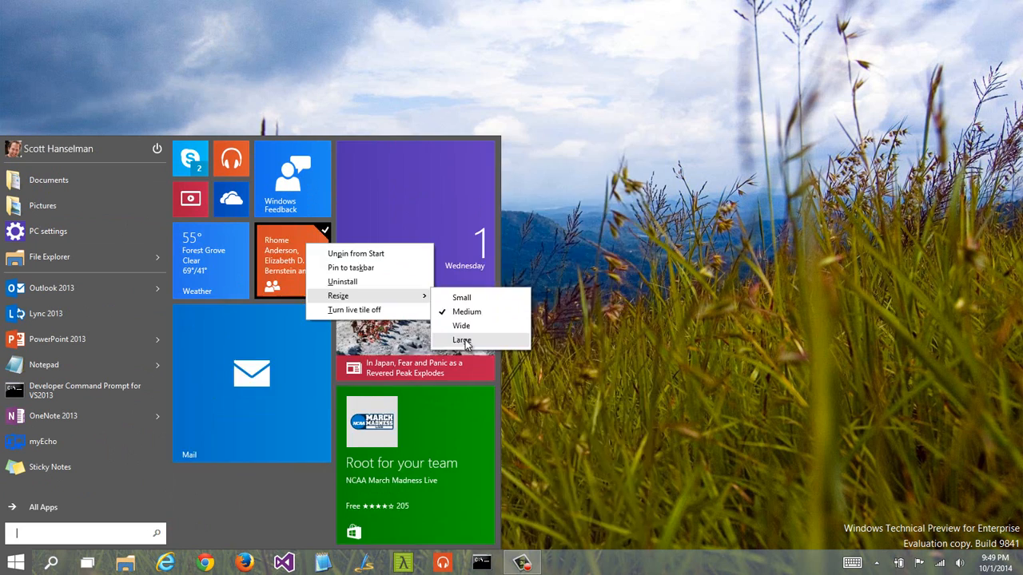
click(462, 341)
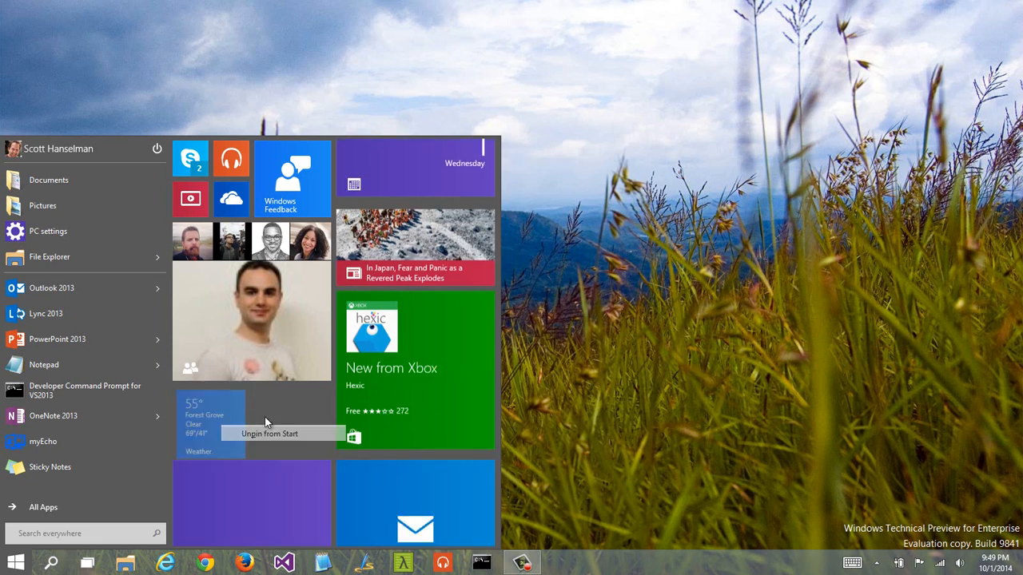
click(269, 433)
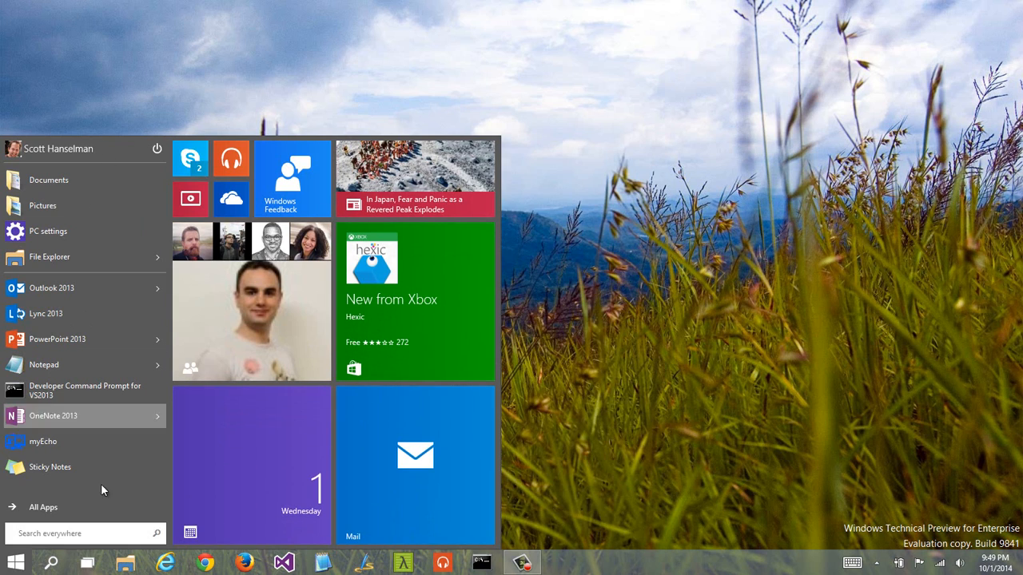
click(44, 507)
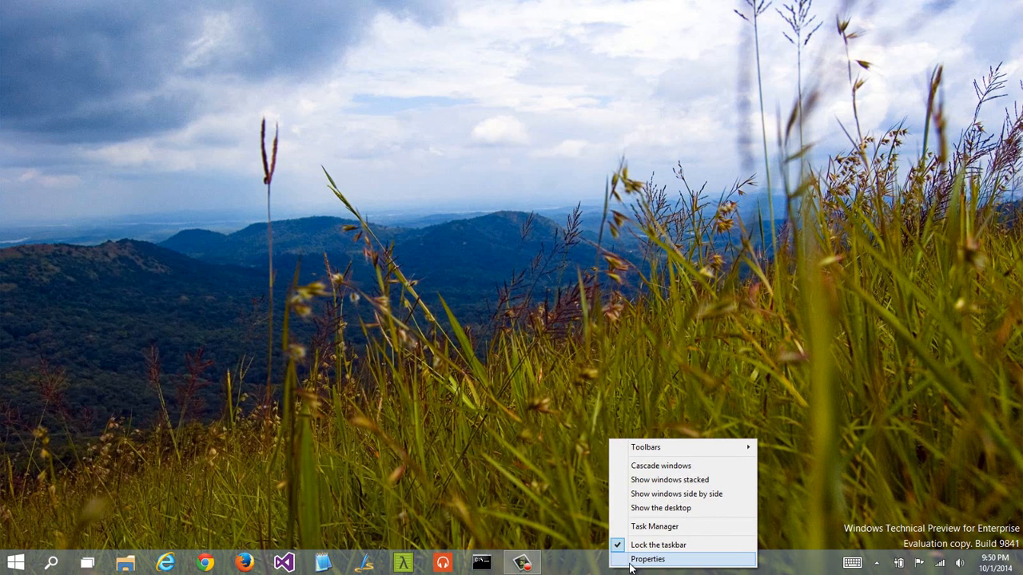
Step: Uncheck 'Use the Start menu instead of the Start screen' in taskbar properties and confirm
click(649, 559)
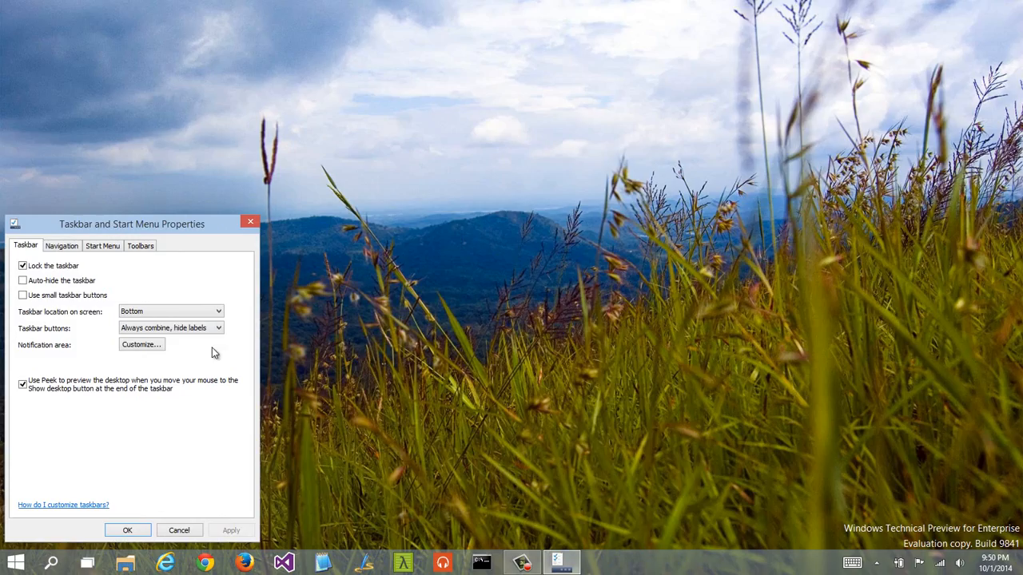
click(102, 245)
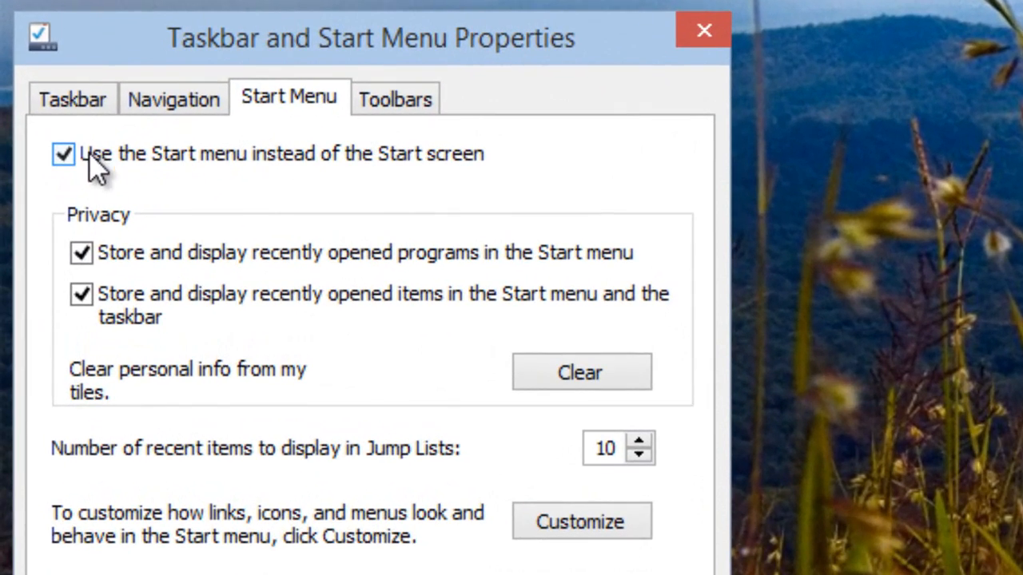
click(63, 153)
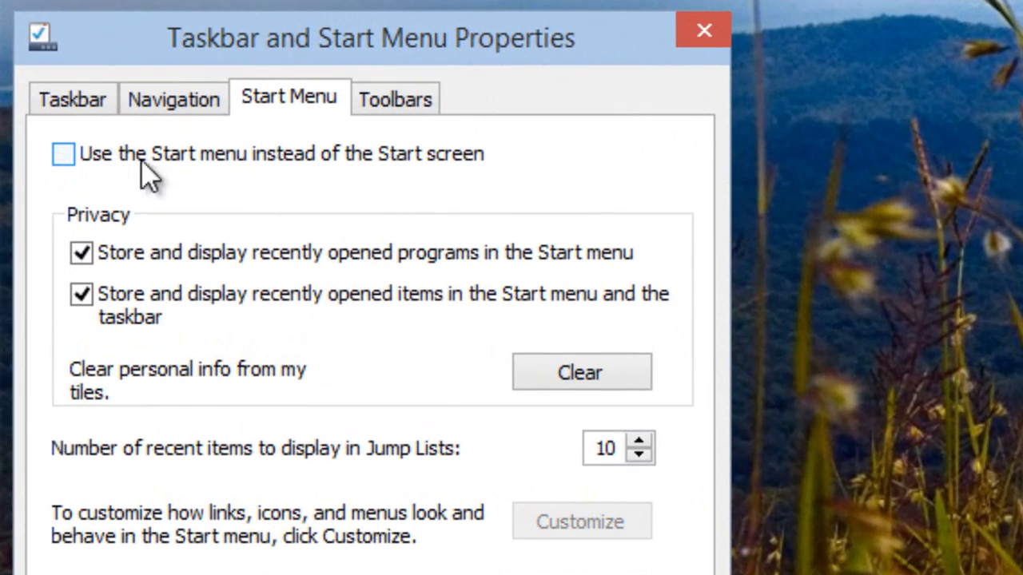
click(63, 154)
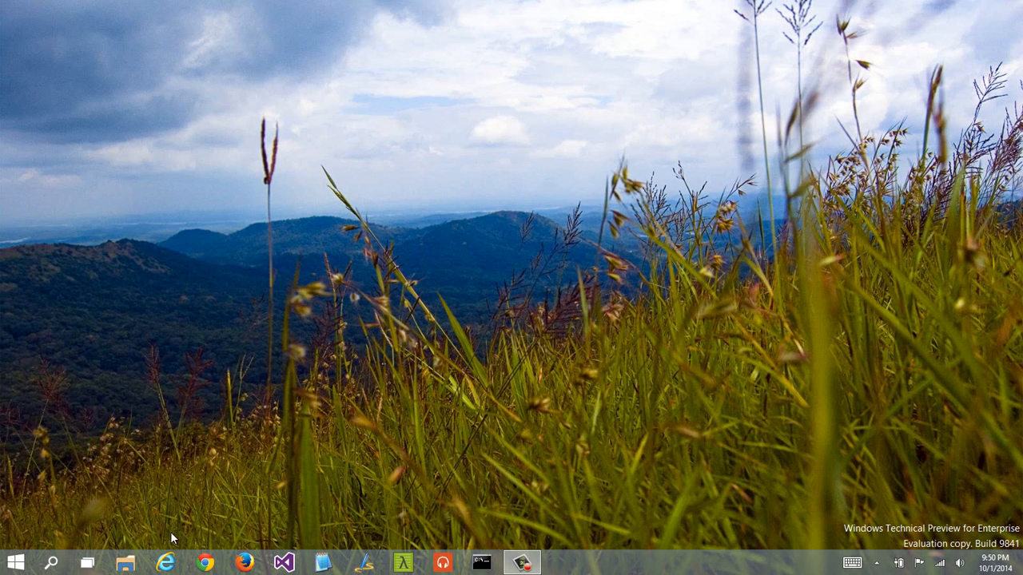
mouse_move(570, 459)
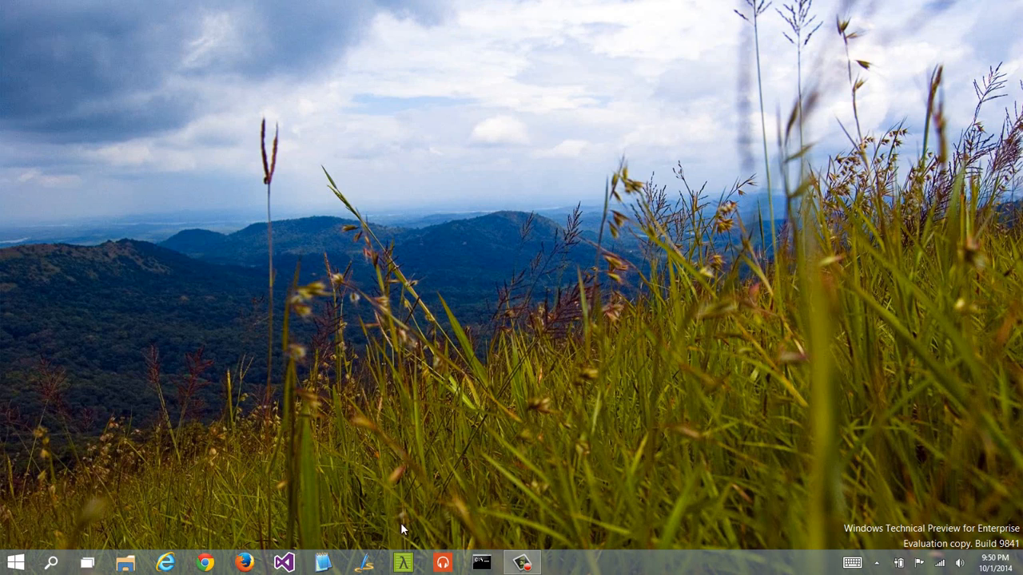
Step: Switch to the empty second desktop in Task View and launch Firefox there
click(323, 563)
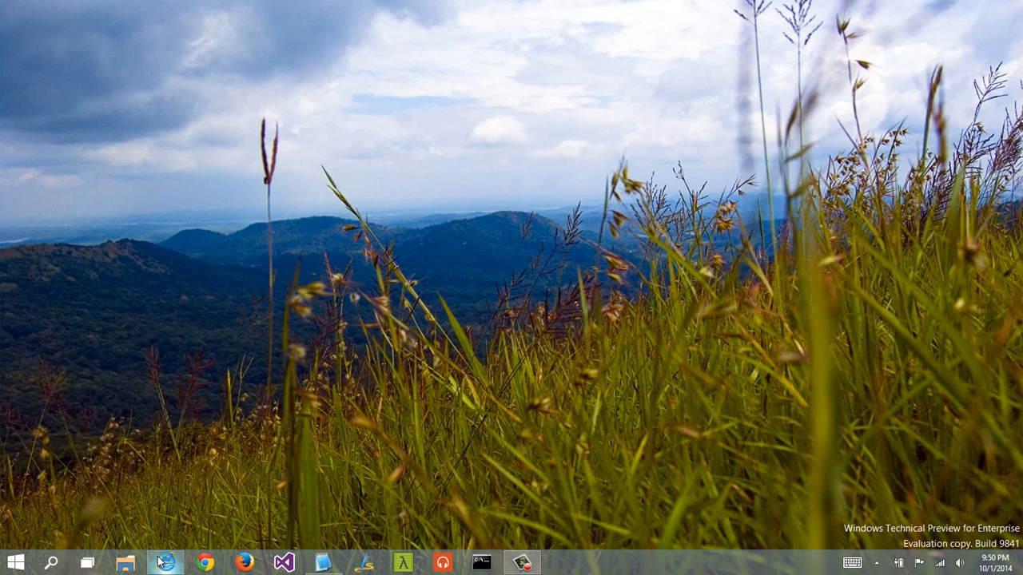
click(166, 562)
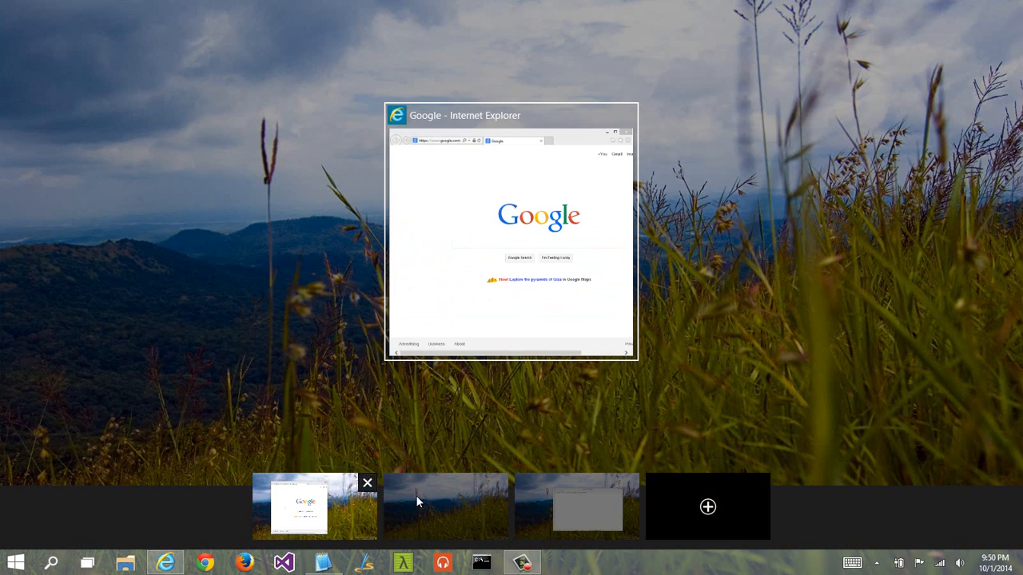
click(367, 484)
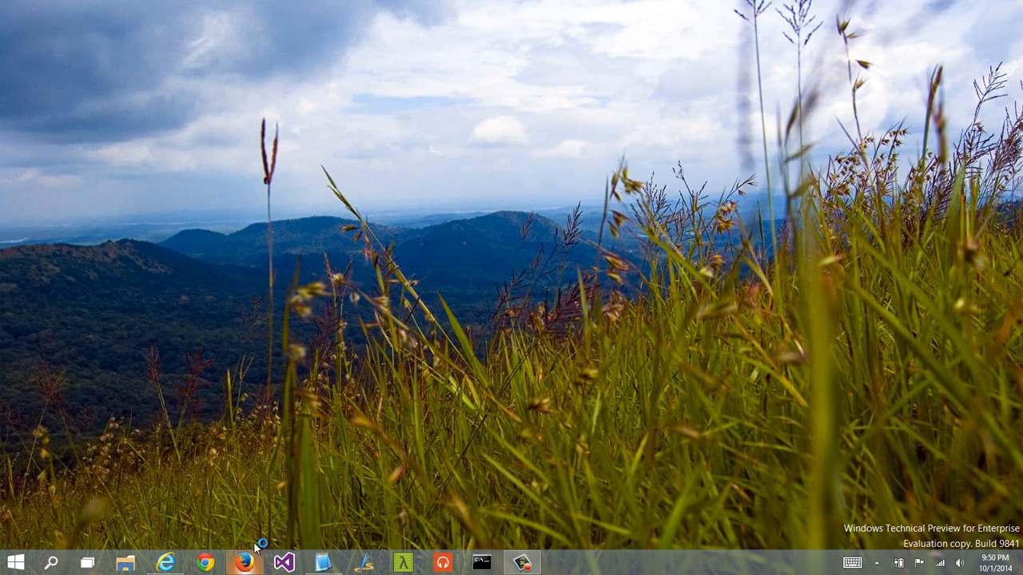
click(244, 562)
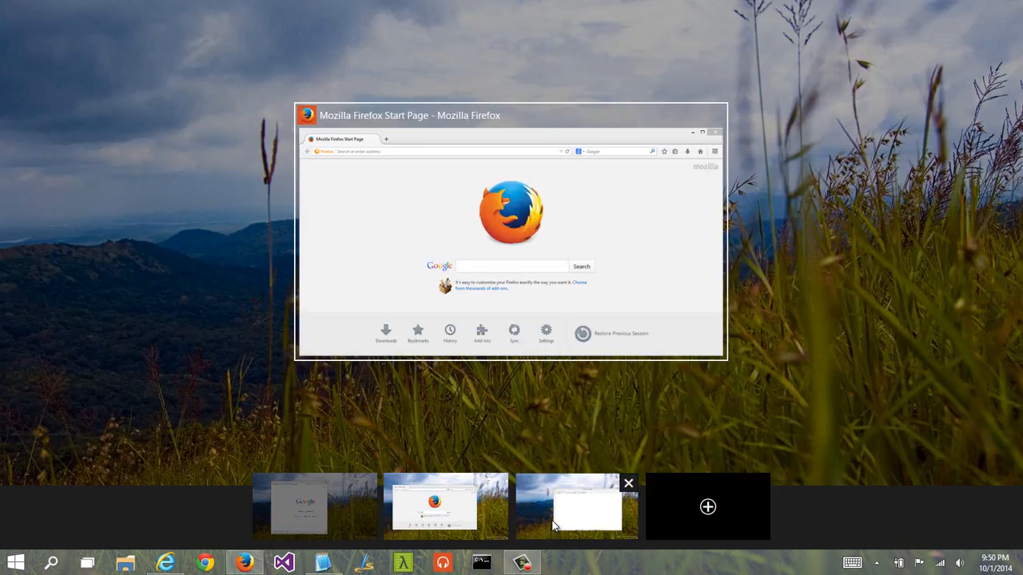
Step: Visit the Notepad2 desktop, return to Firefox, and show the Alt+Tab switcher
click(586, 505)
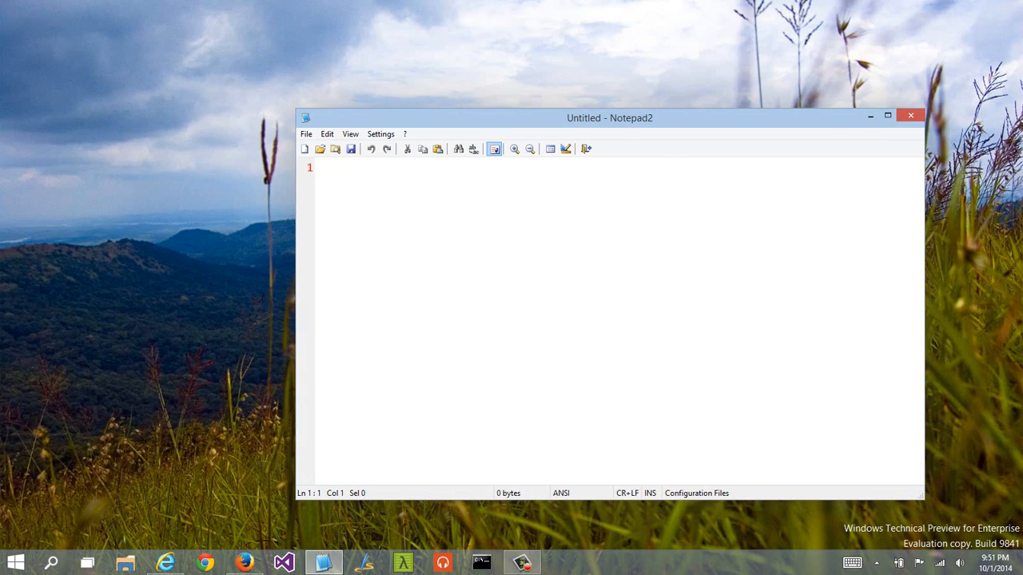
click(243, 563)
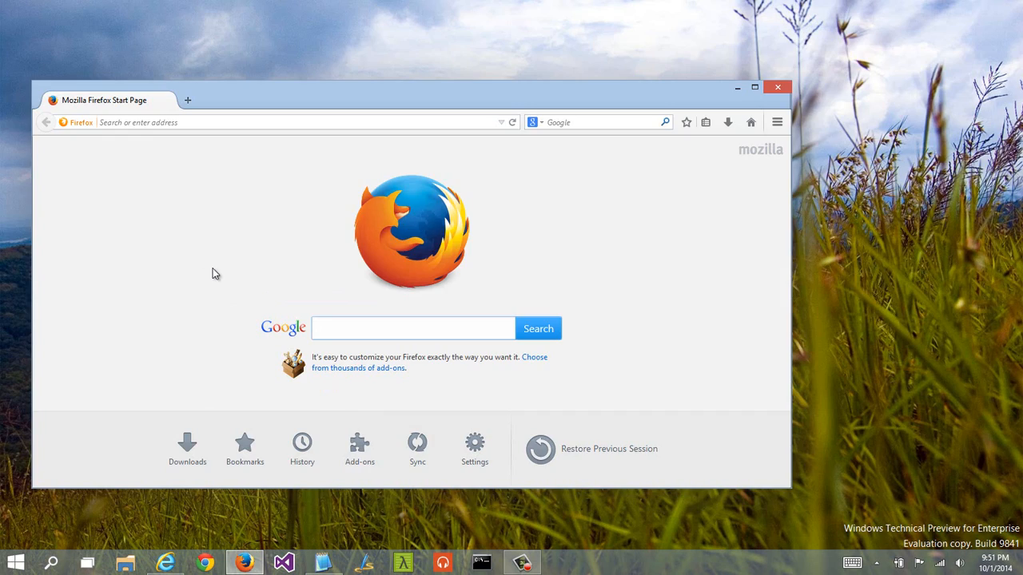
key(alt+tab)
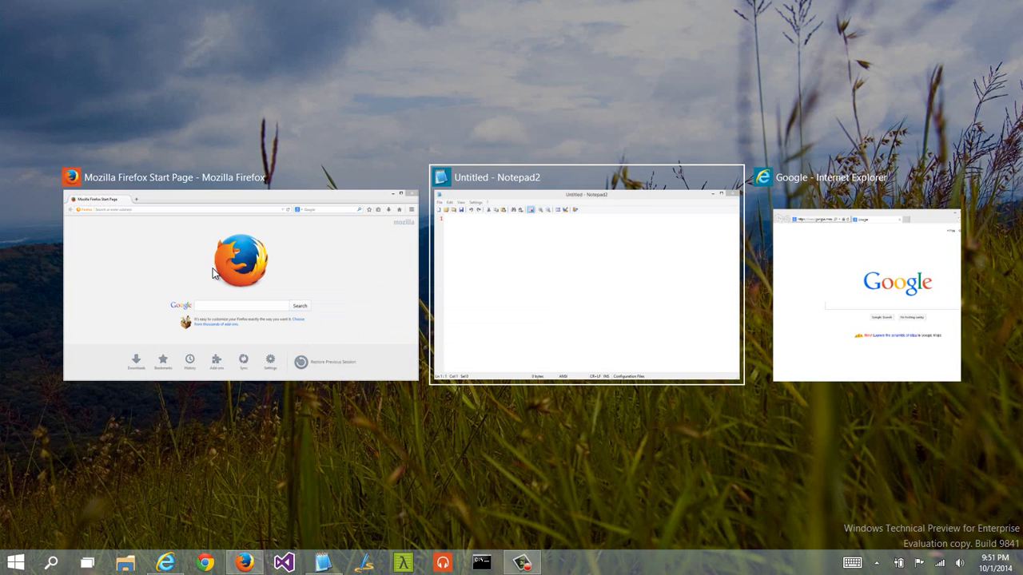
mouse_move(240, 276)
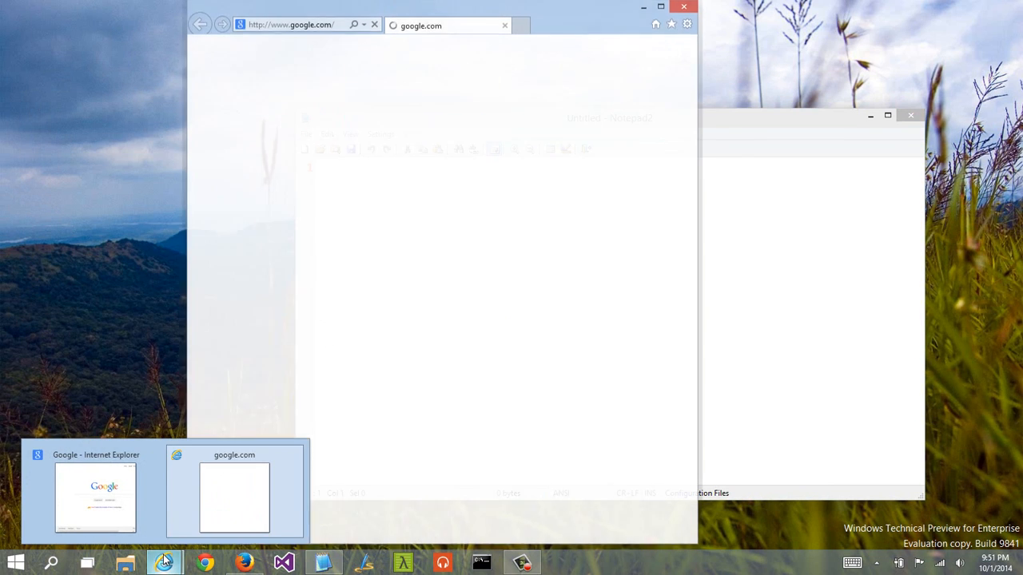
Step: Bring Internet Explorer's Google window forward from its taskbar thumbnail
click(125, 562)
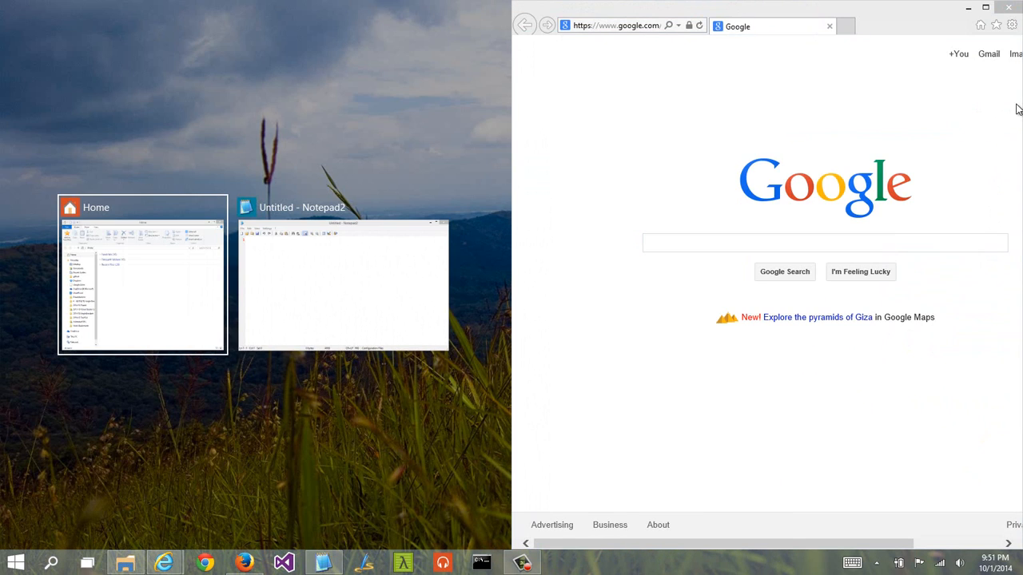
mouse_move(894, 16)
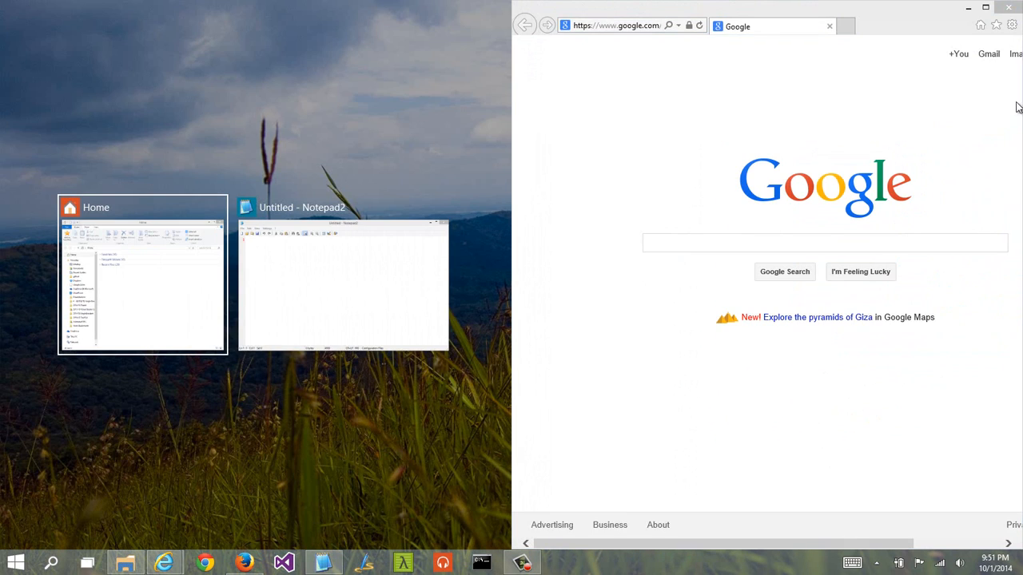
mouse_move(152, 271)
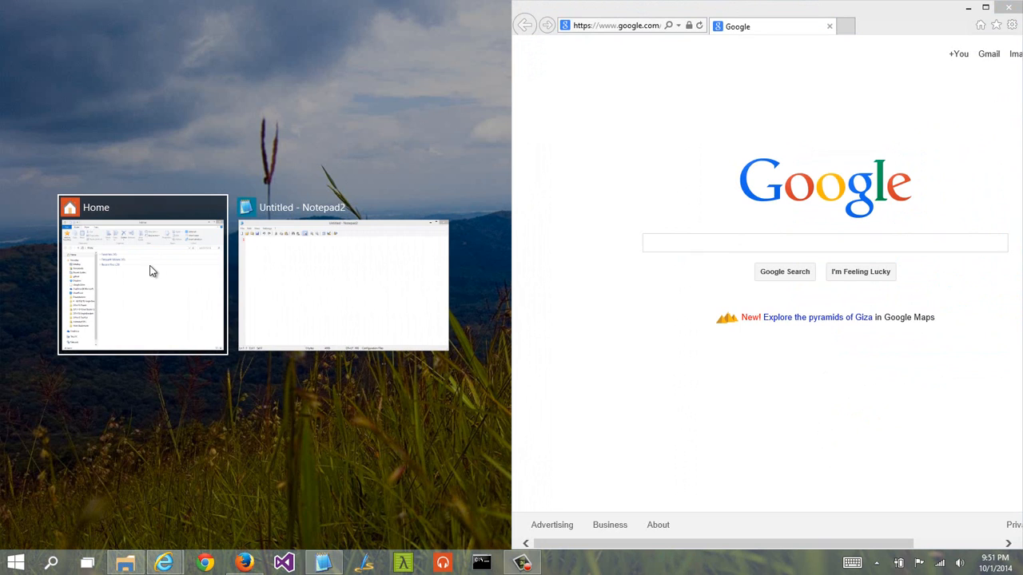
mouse_move(188, 270)
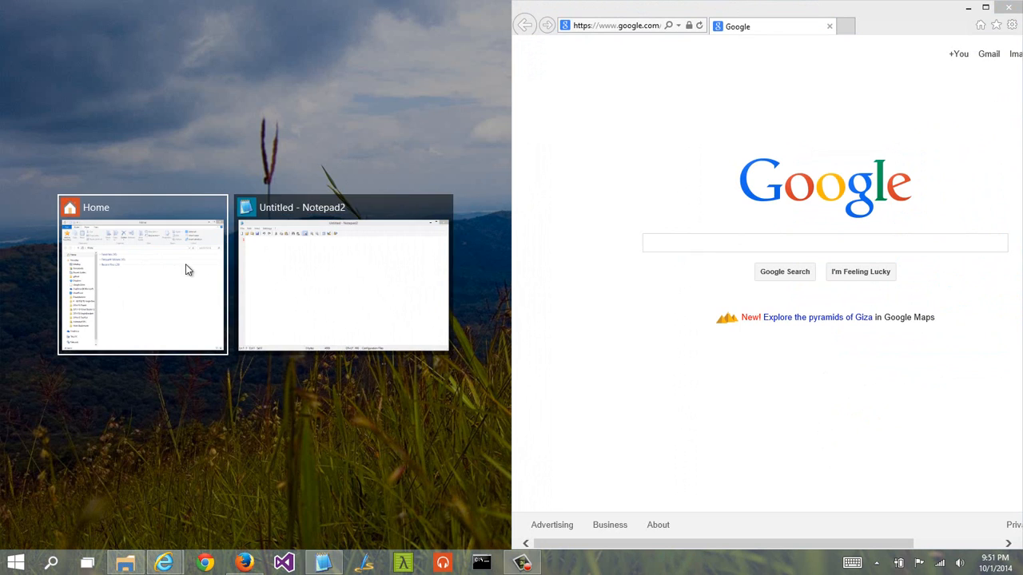
Step: Snap the Home folder into the left half, then Alt+Tab to Notepad2
click(143, 276)
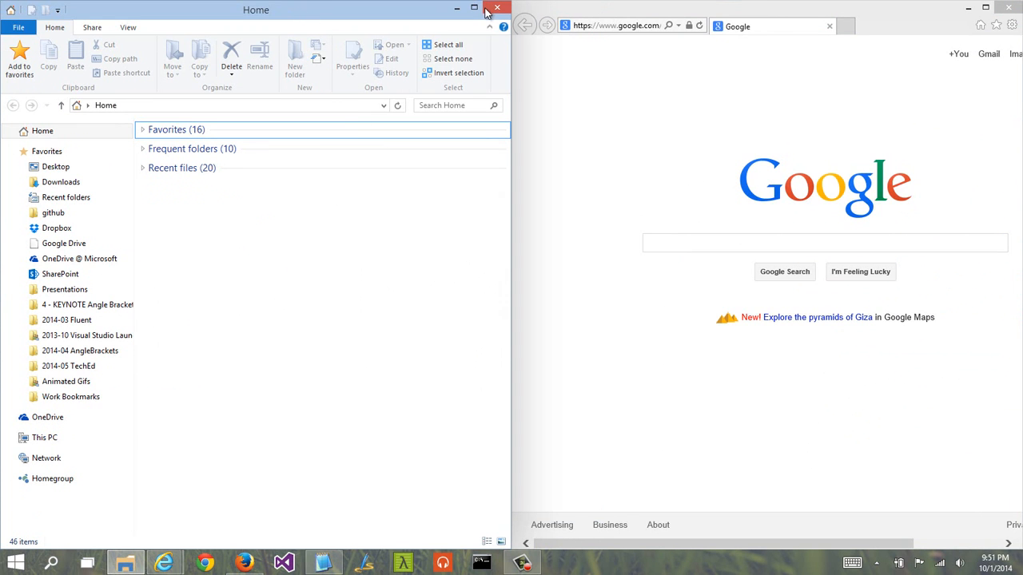
key(alt+tab)
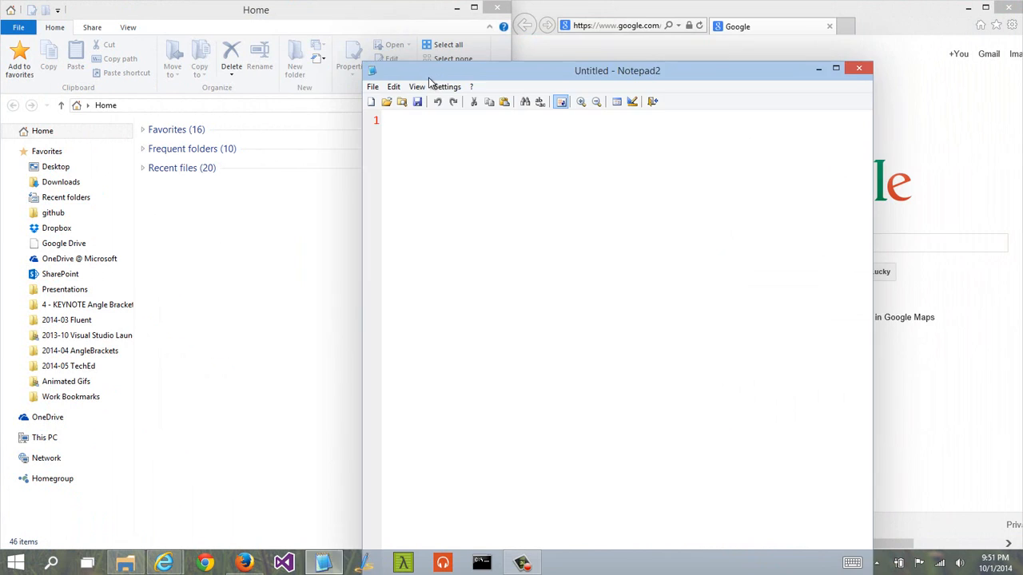
Step: Drag the empty Notepad2 window through several positions, then launch Xbox Music
drag(617, 70, 545, 198)
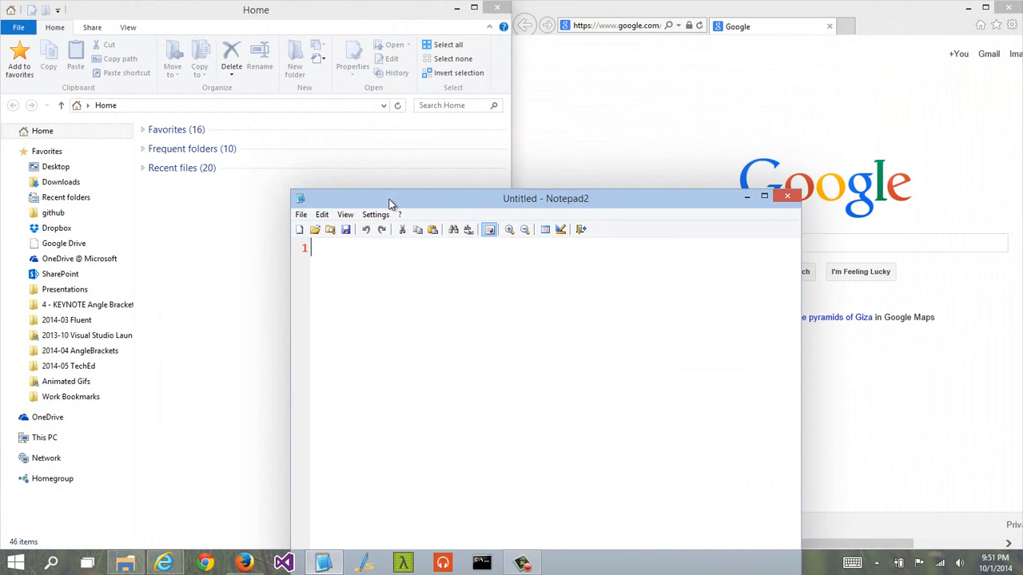
drag(546, 199, 449, 84)
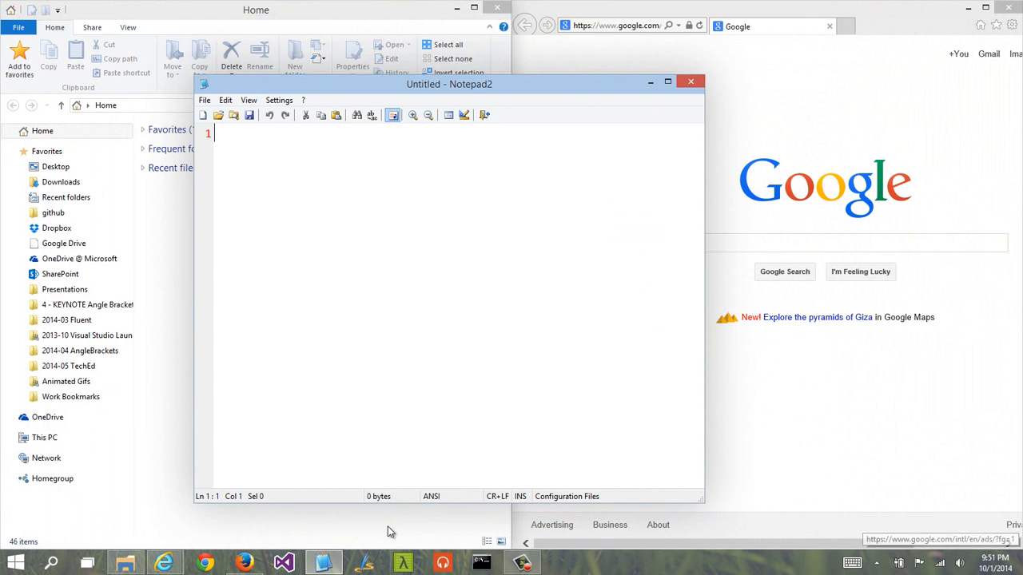
mouse_move(690, 82)
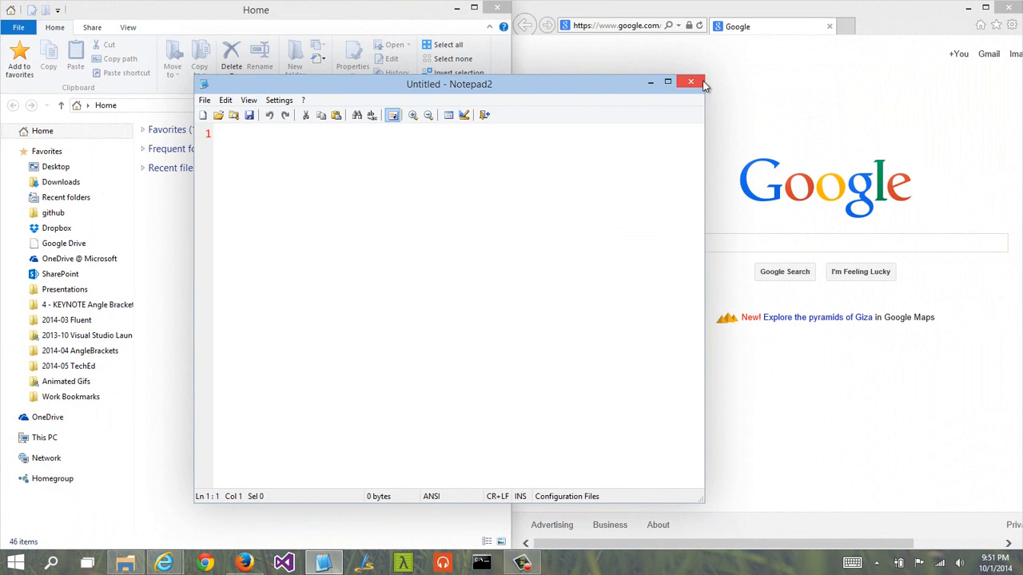
drag(449, 84, 449, 160)
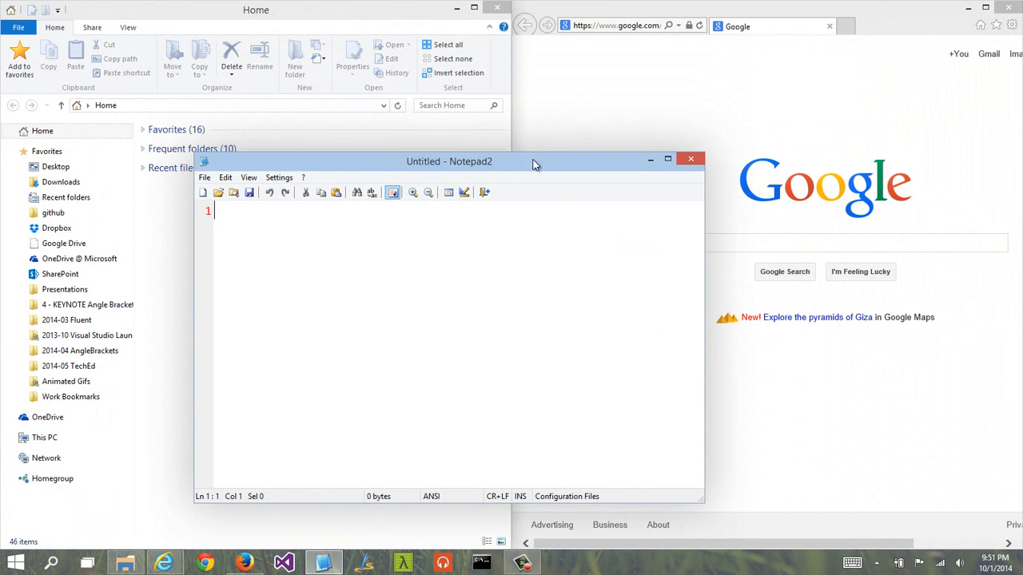
drag(449, 162, 401, 114)
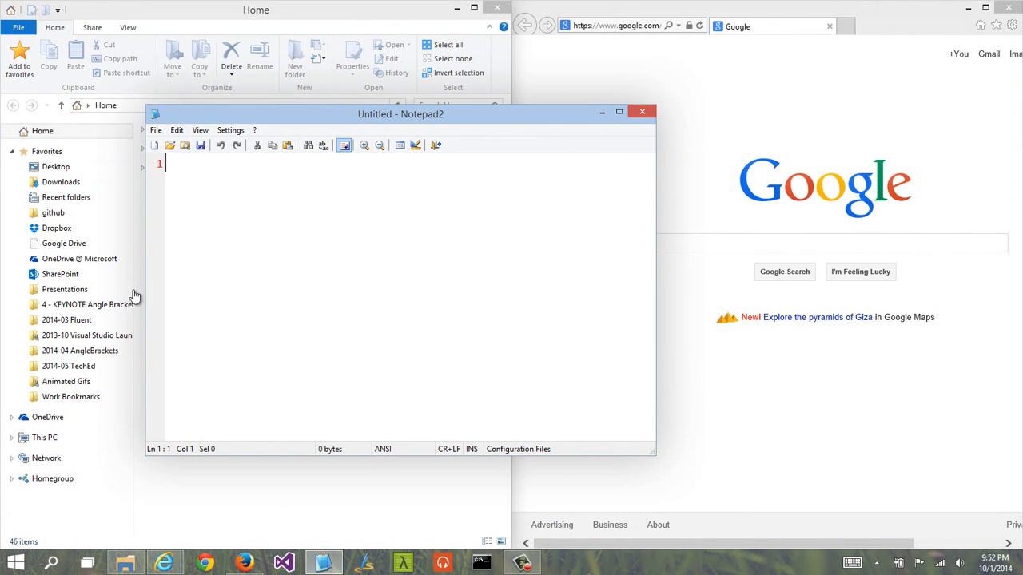
drag(400, 114, 509, 114)
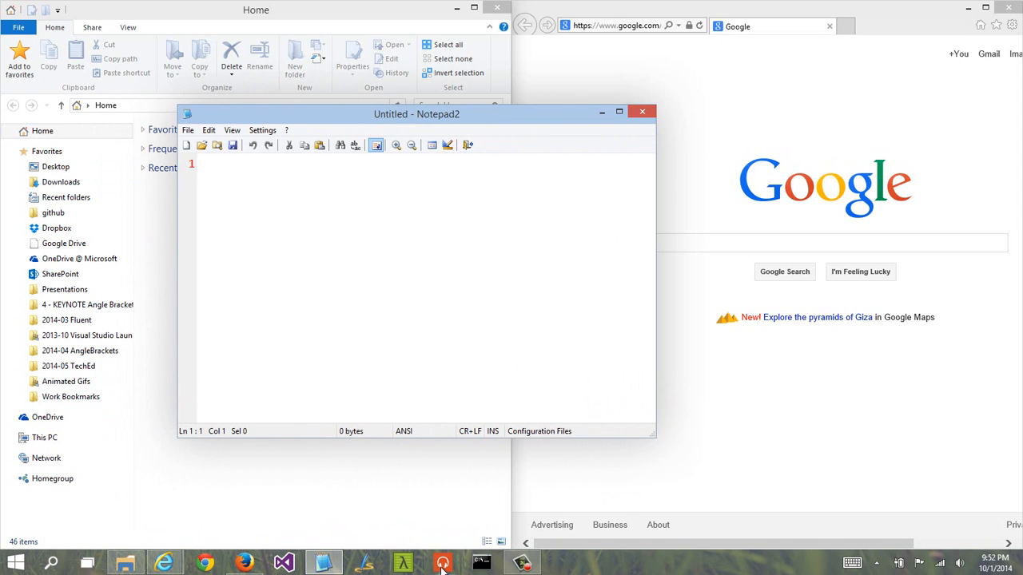
click(442, 563)
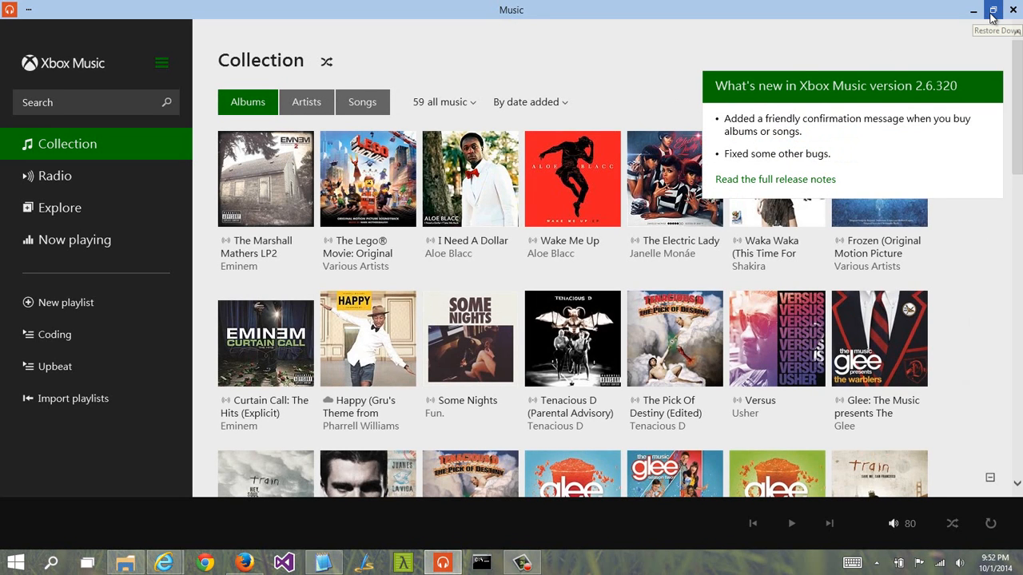
Step: Restore down Xbox Music from full screen into a desktop window
click(990, 11)
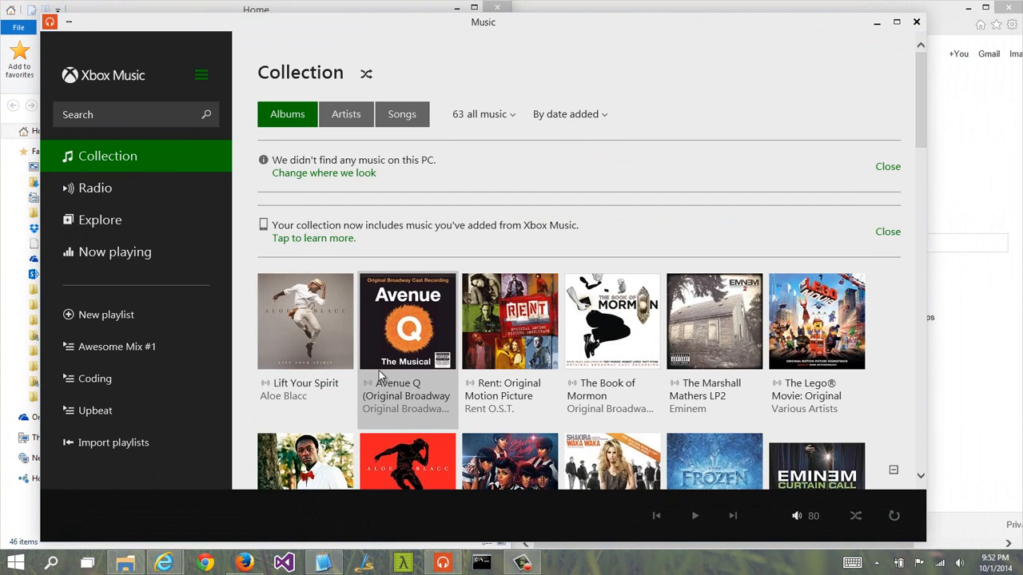
mouse_move(386, 377)
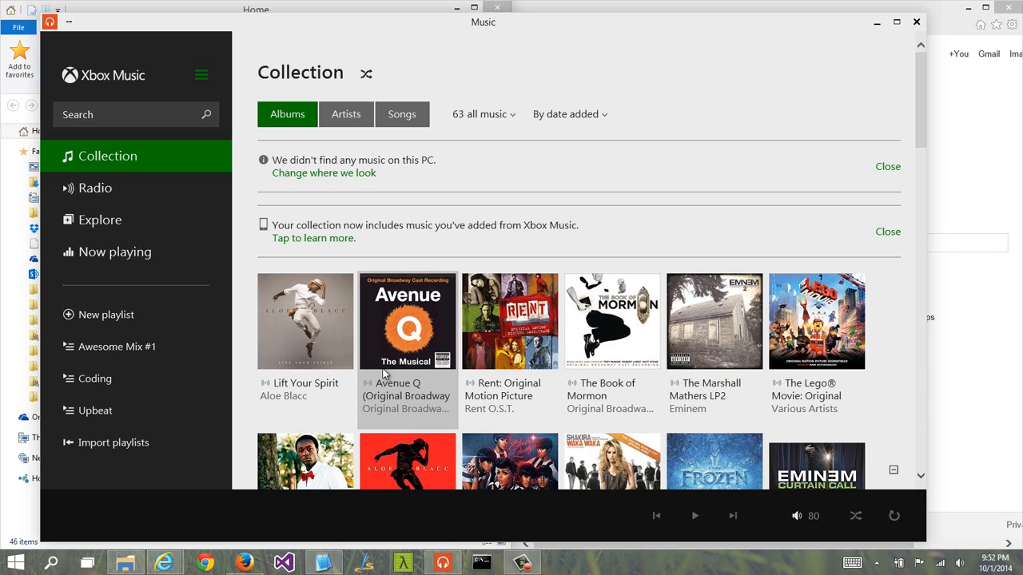
mouse_move(593, 253)
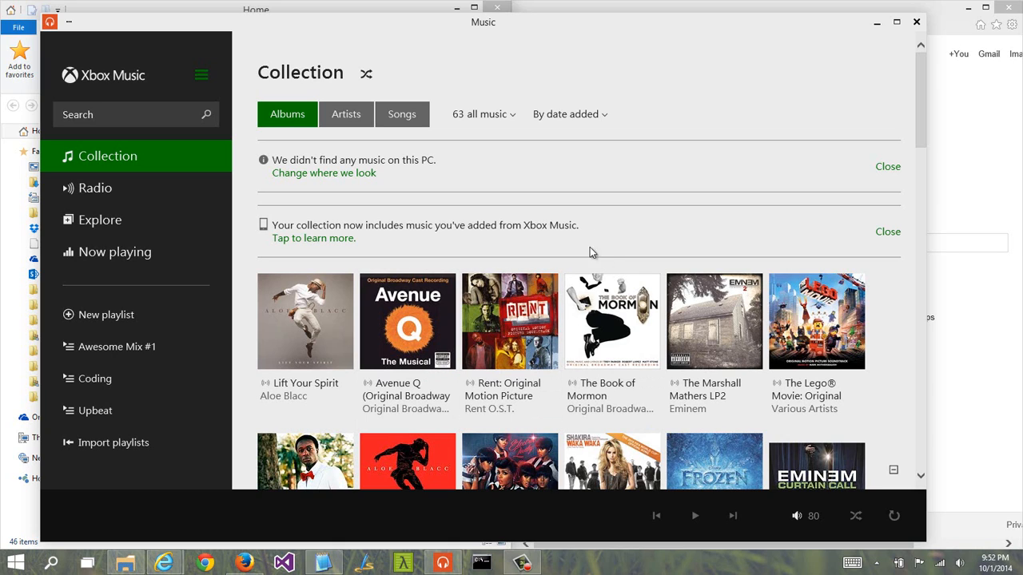
mouse_move(520, 64)
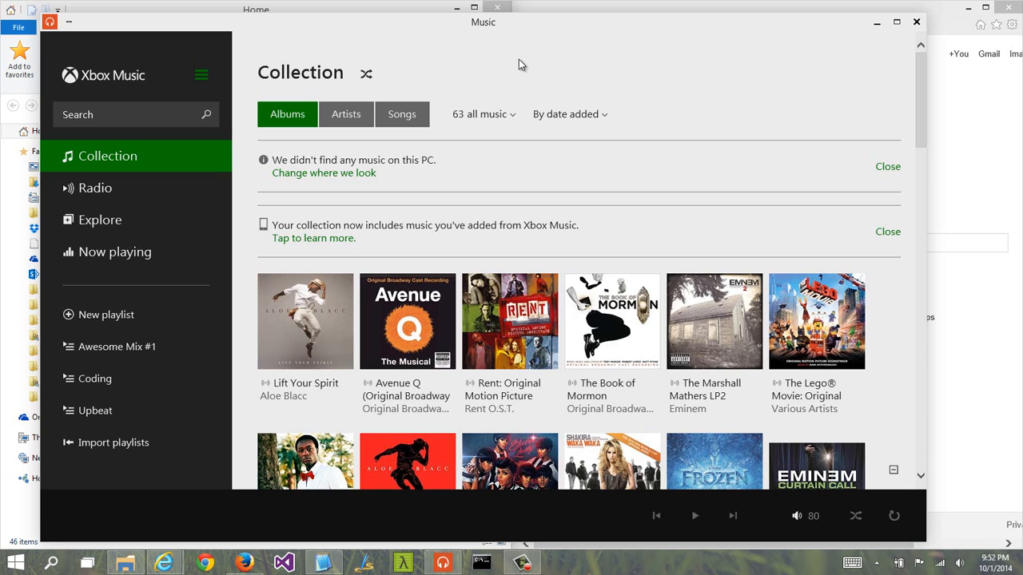
mouse_move(511, 63)
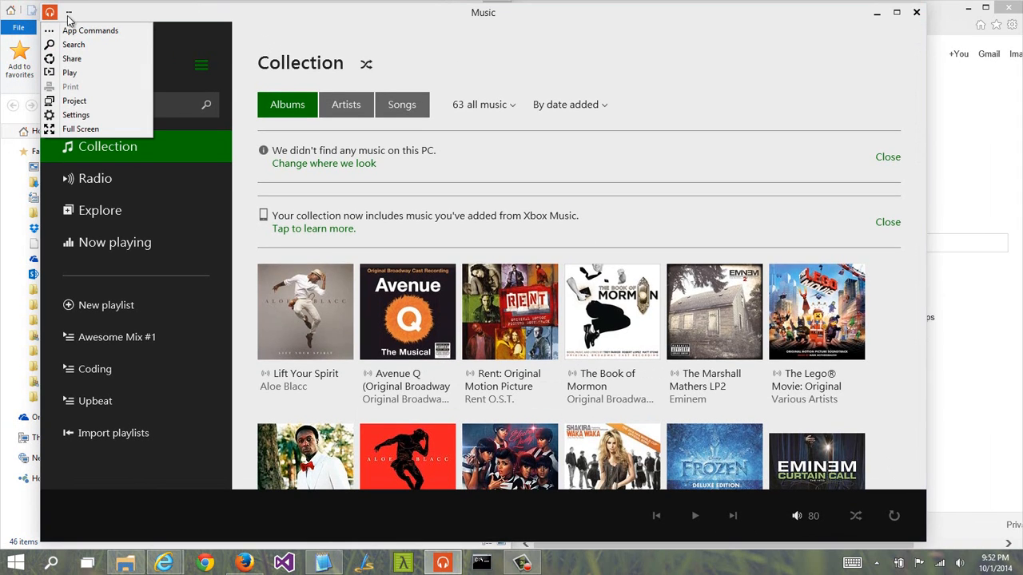
mouse_move(80, 128)
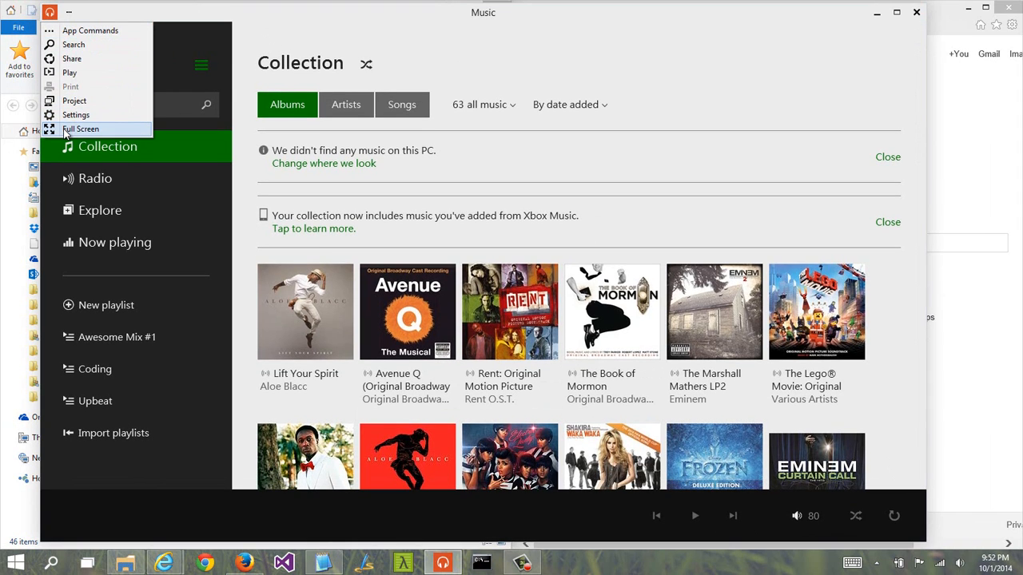
click(81, 128)
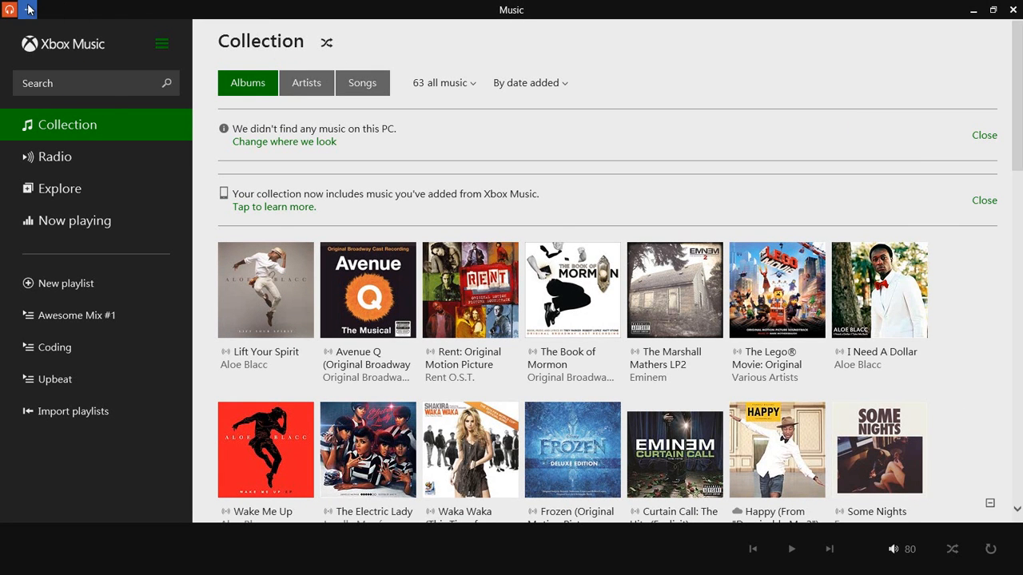
click(993, 10)
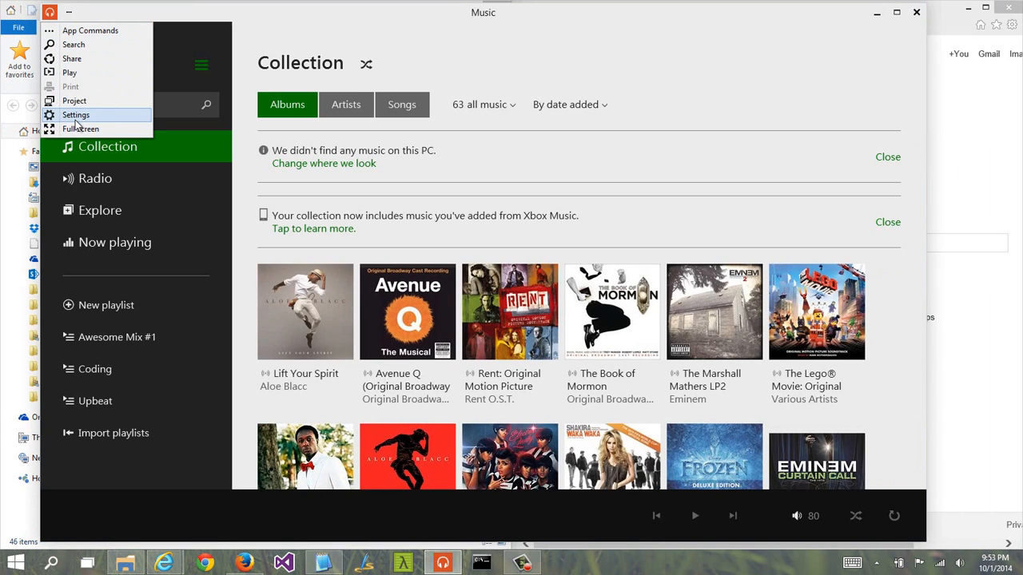
click(75, 115)
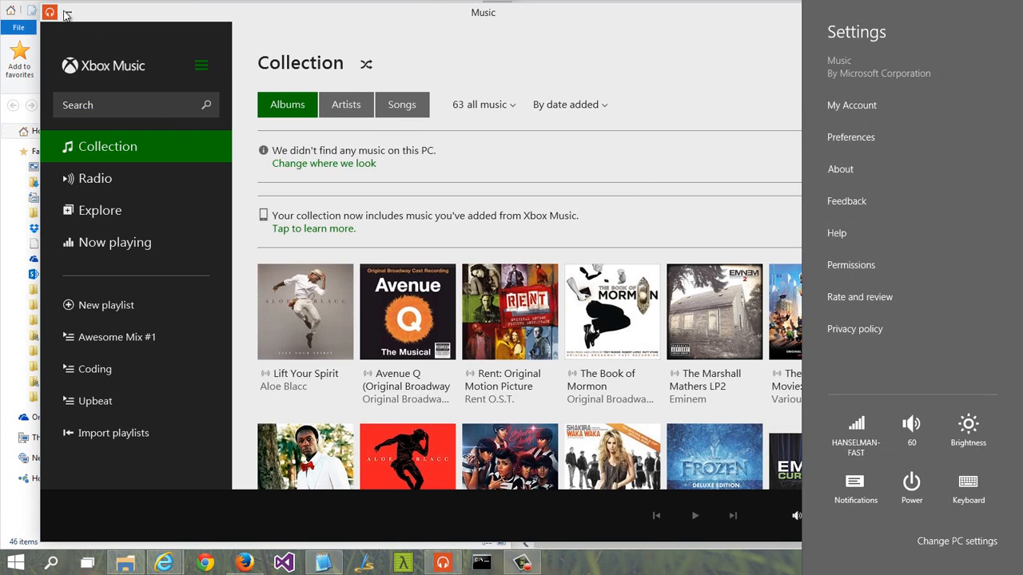
click(69, 12)
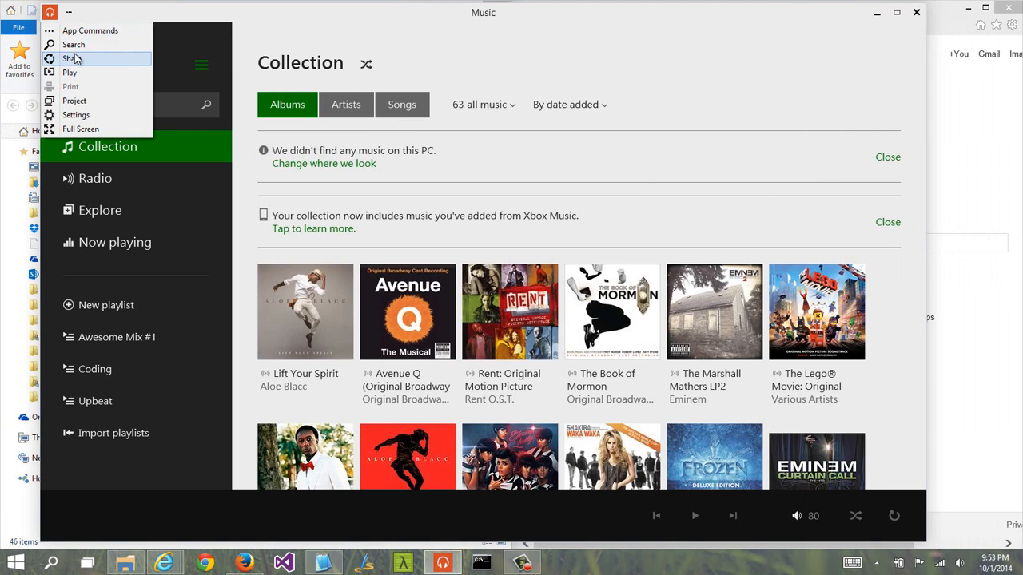
click(74, 44)
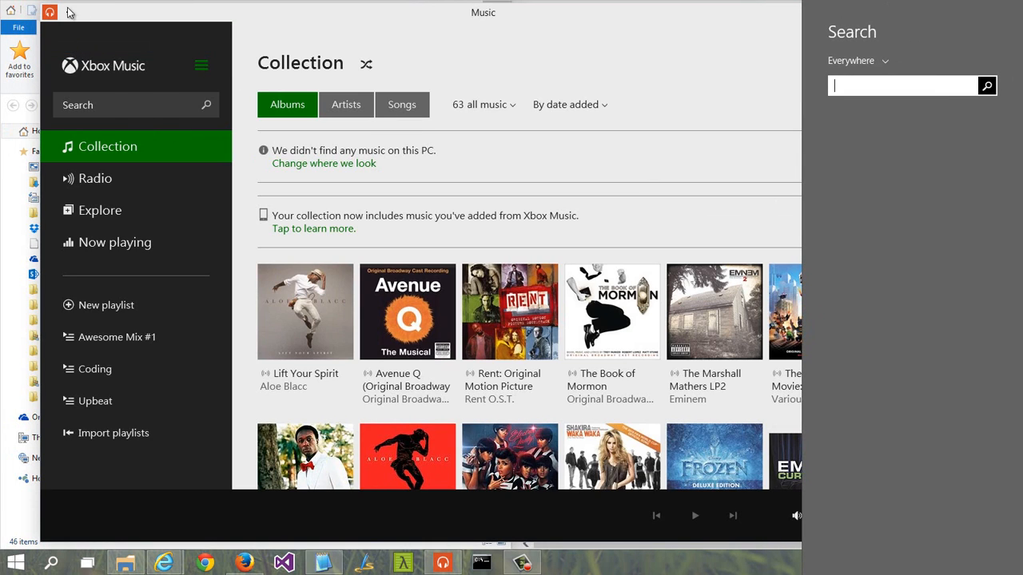
click(69, 12)
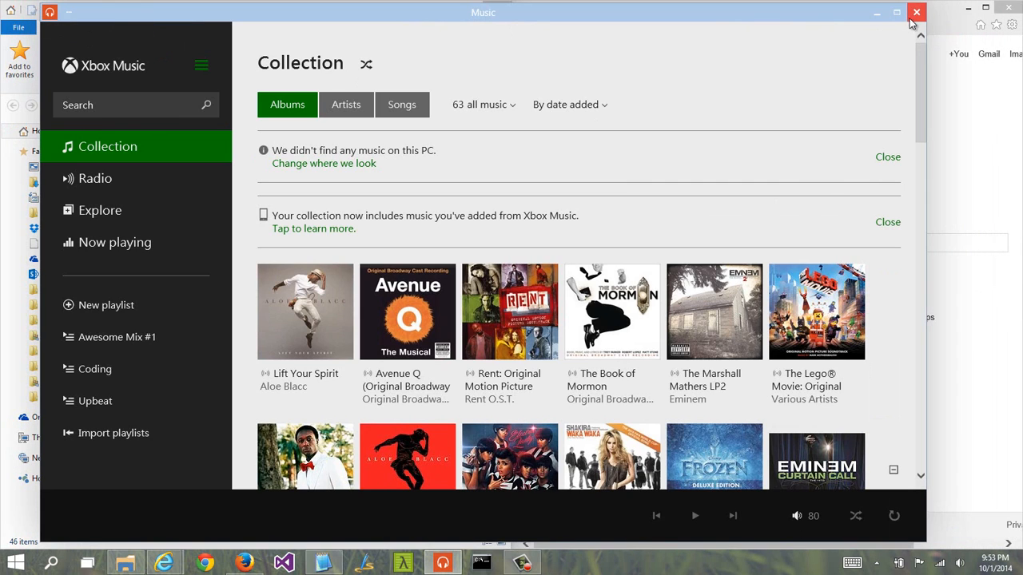
mouse_move(941, 38)
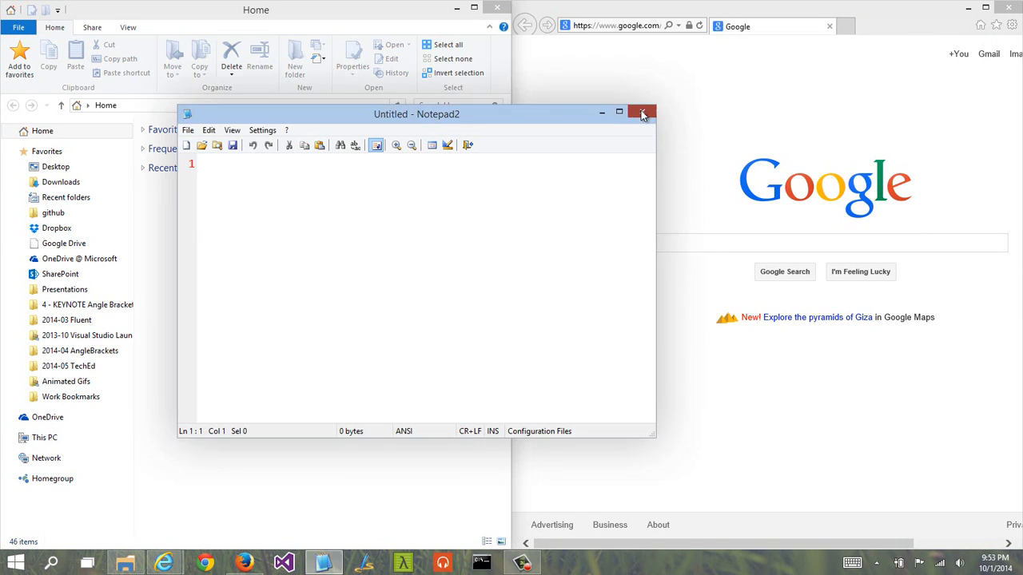
Step: Close Notepad2 and the Google browser window, then launch Command Prompt from the taskbar
click(642, 113)
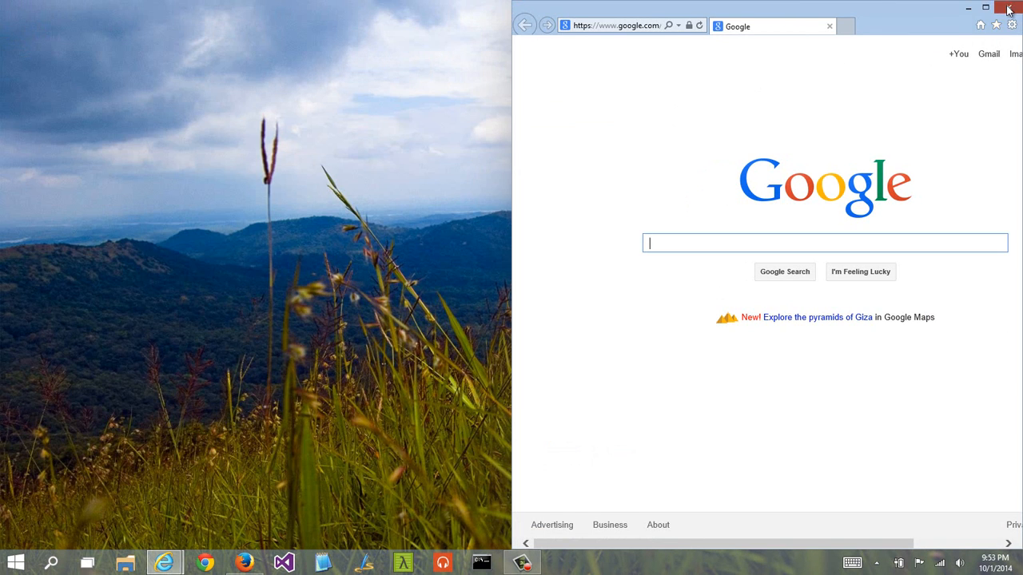
click(1008, 8)
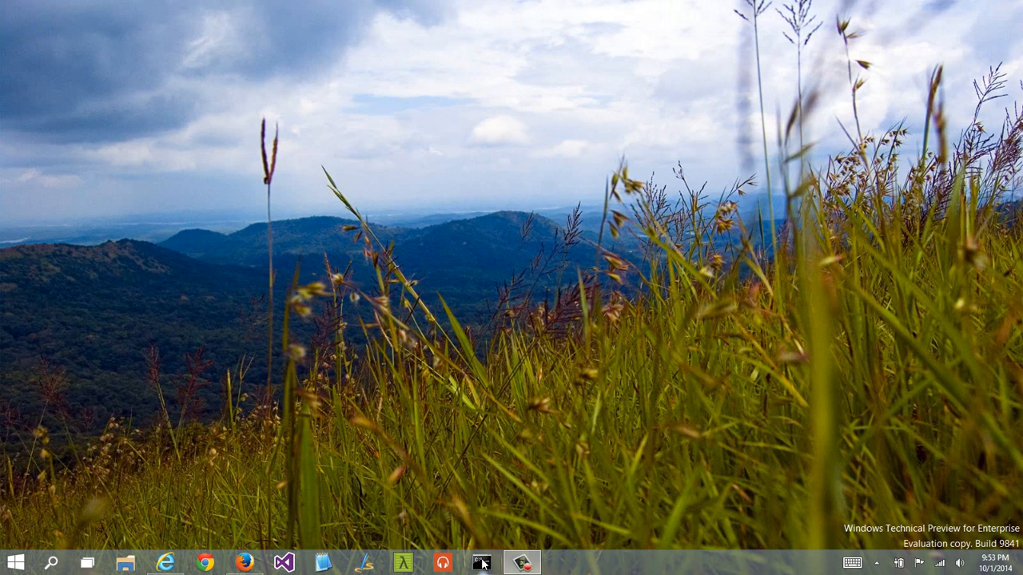
click(482, 564)
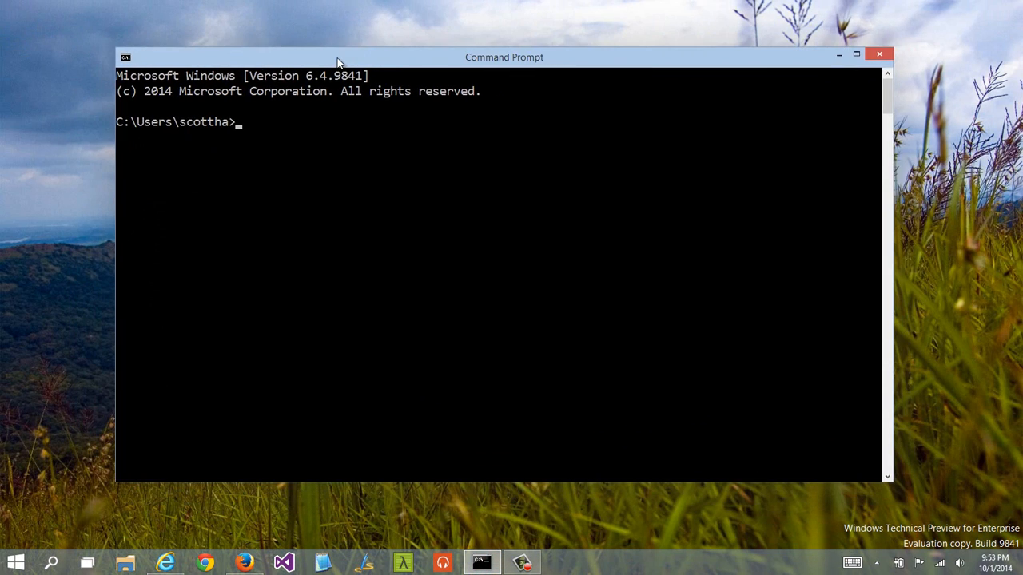
mouse_move(356, 128)
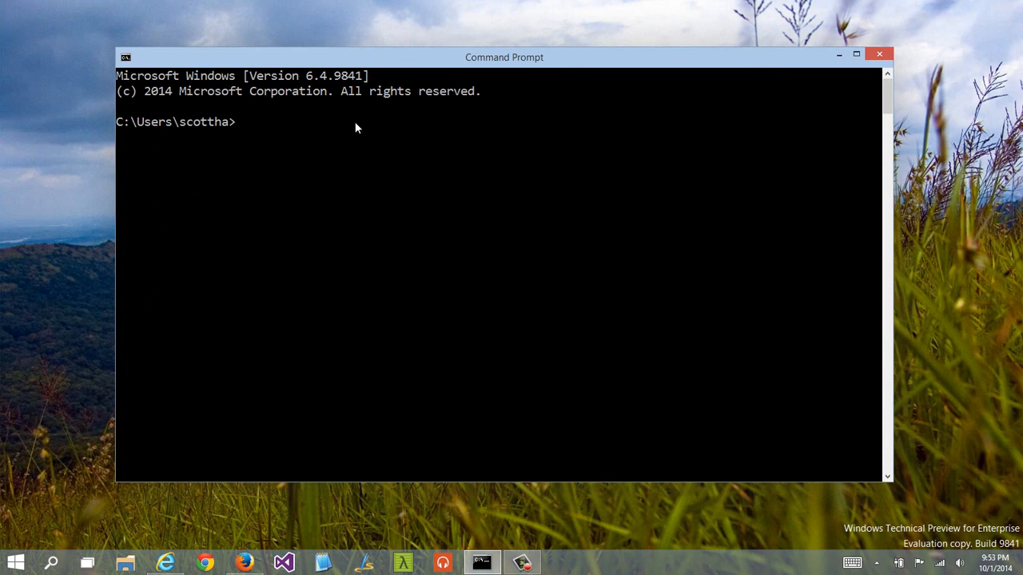
mouse_move(203, 96)
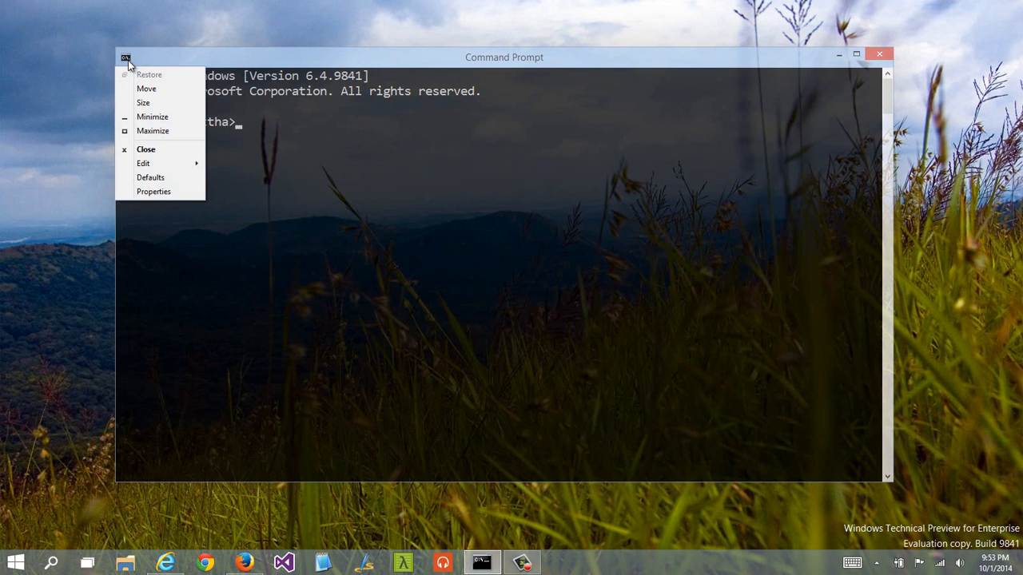
Step: Review the console's Experimental settings in Properties and confirm with OK
click(153, 191)
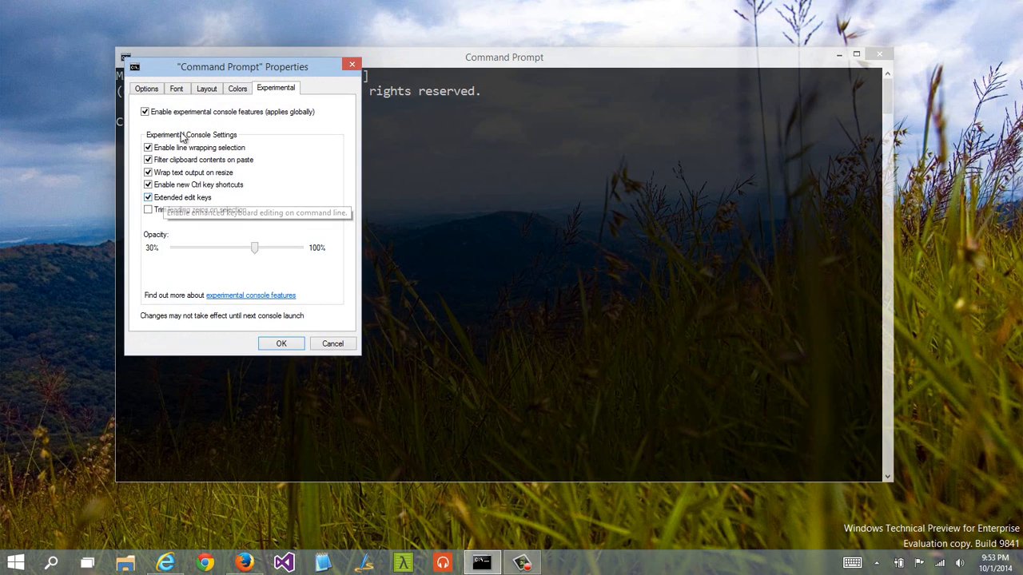
mouse_move(190, 187)
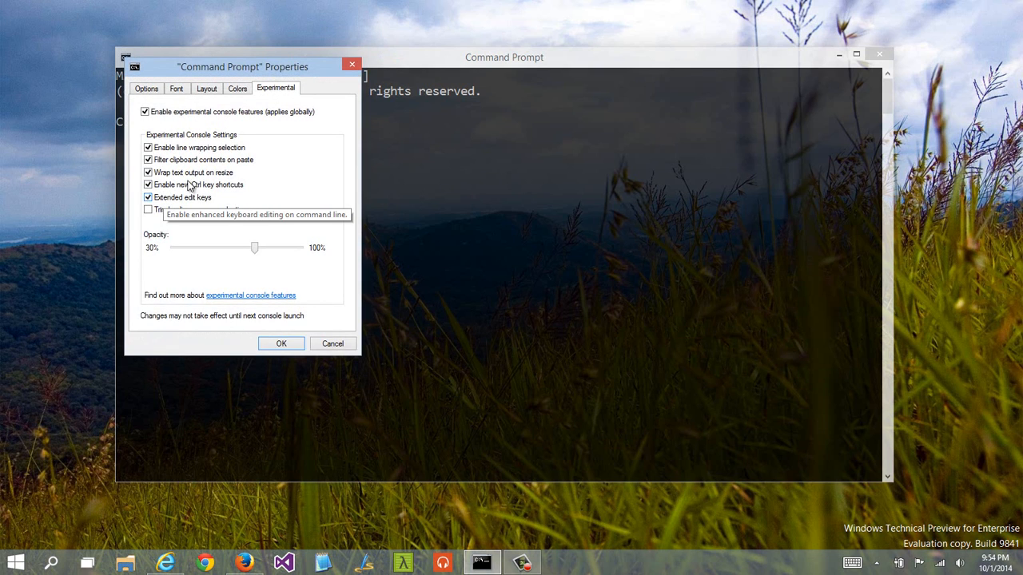
click(281, 344)
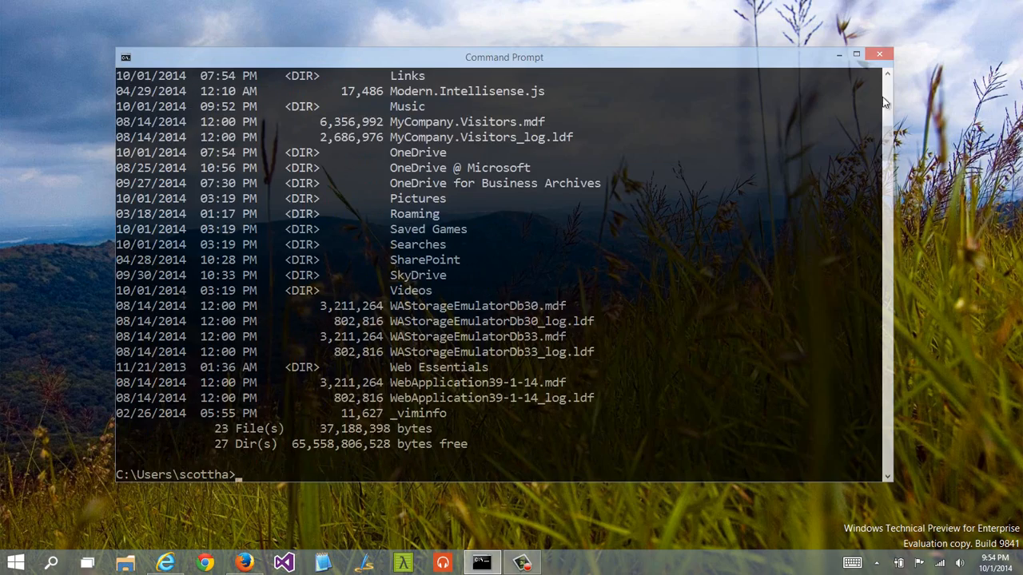
Step: Move the Command Prompt window right, enter and exit Mark mode, then type at the prompt
scroll(up, 3)
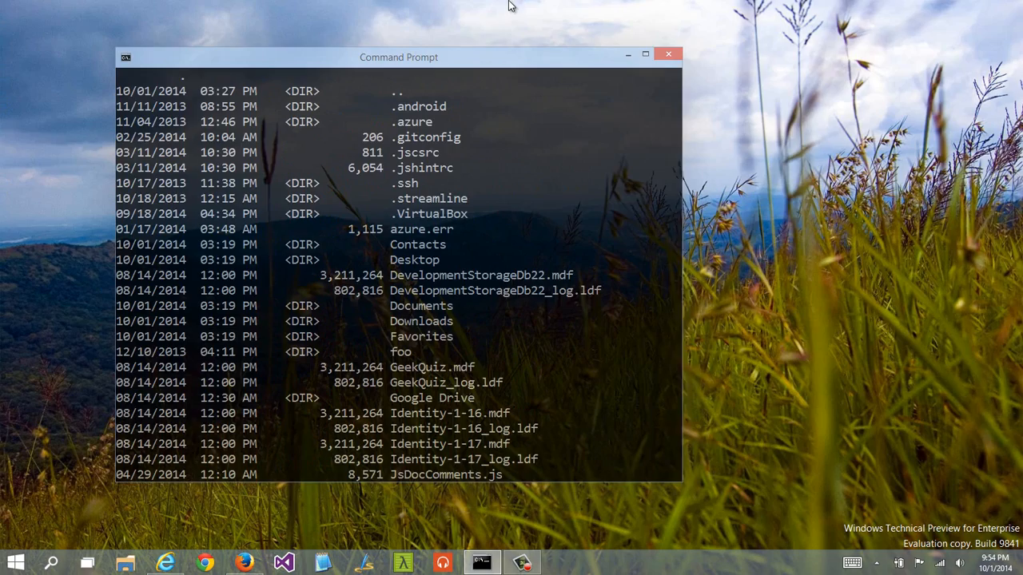
drag(398, 57, 510, 58)
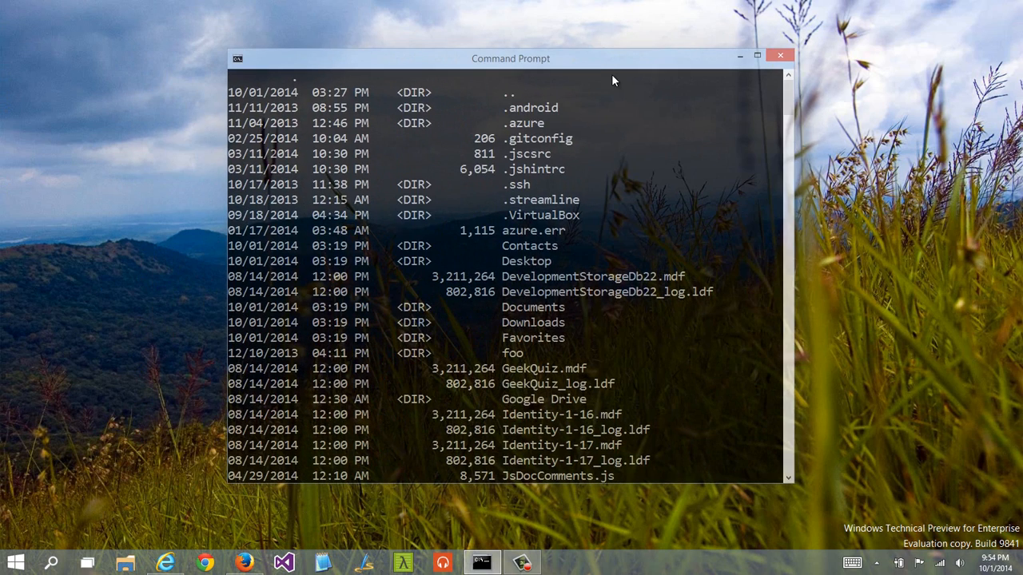
right_click(343, 180)
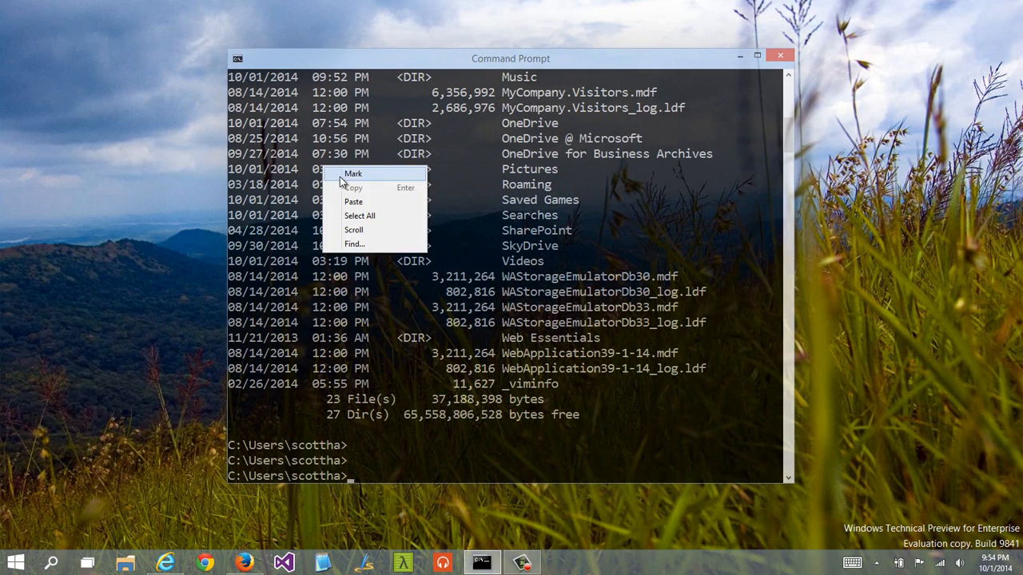
click(353, 174)
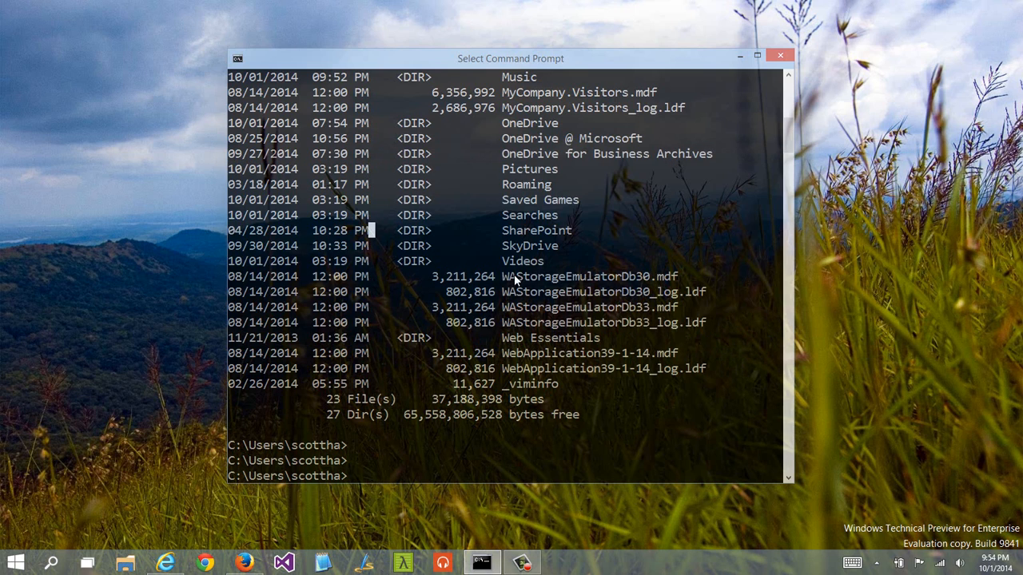
click(400, 459)
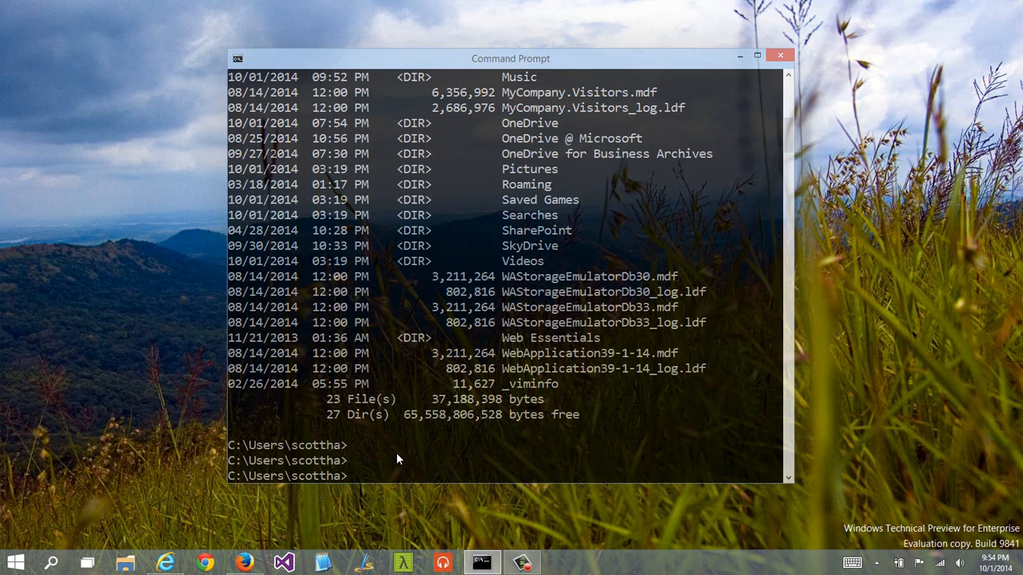
text(WASto)
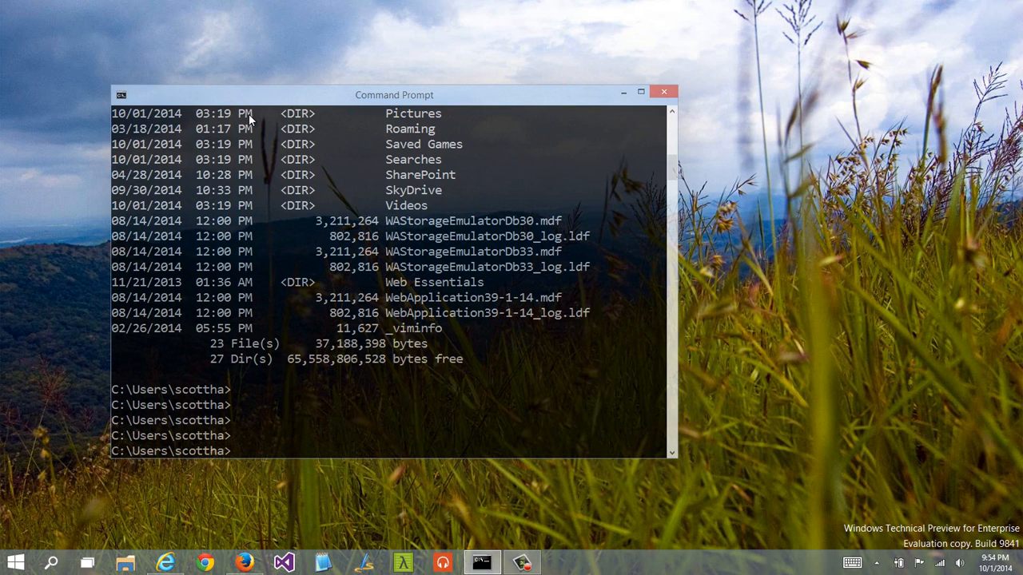
mouse_move(471, 117)
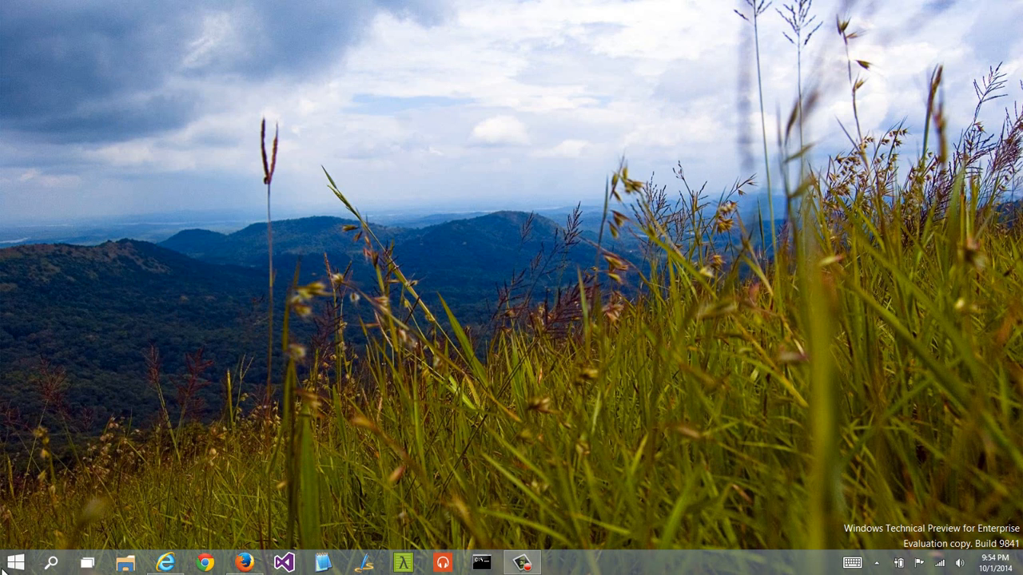
mouse_move(53, 563)
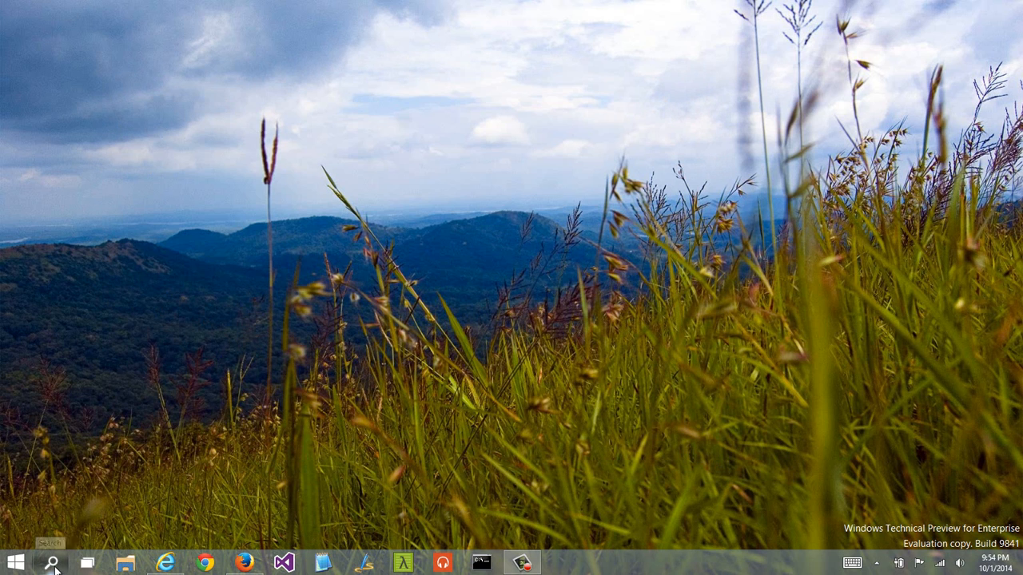
mouse_move(54, 563)
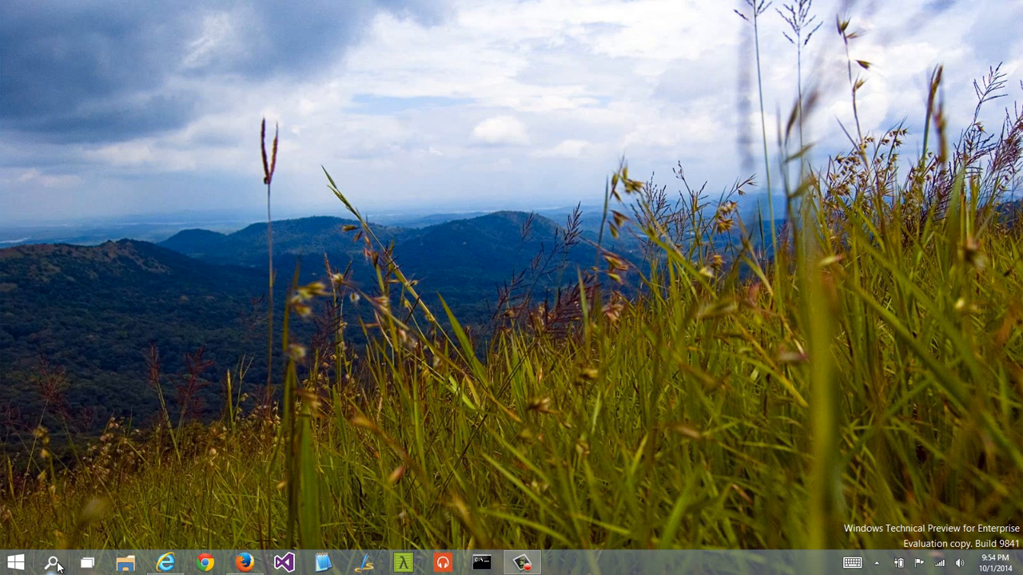
Step: Search for 'zimbabwe' from the taskbar, dismiss the search pane, and open File Explorer
click(52, 563)
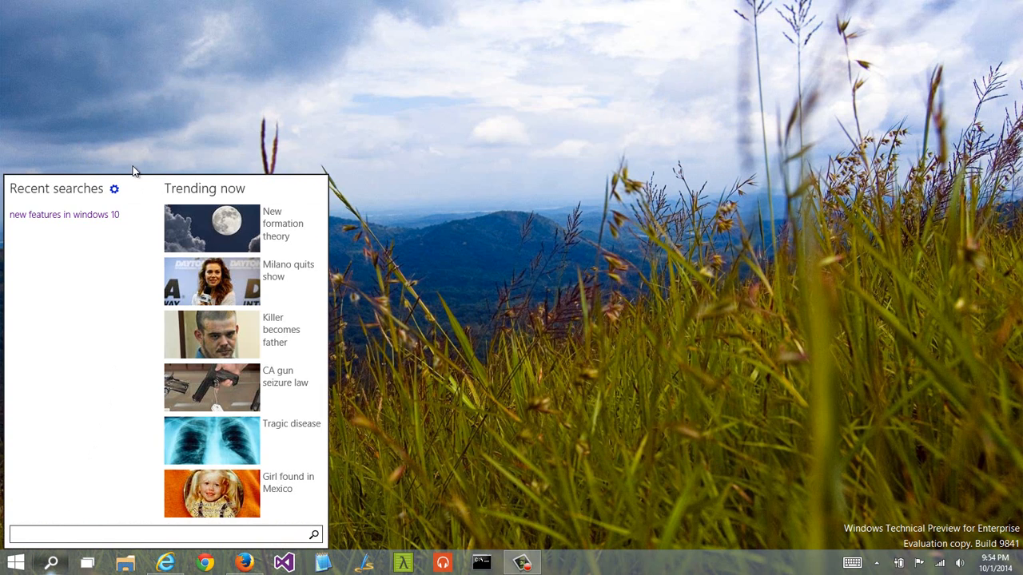
mouse_move(248, 199)
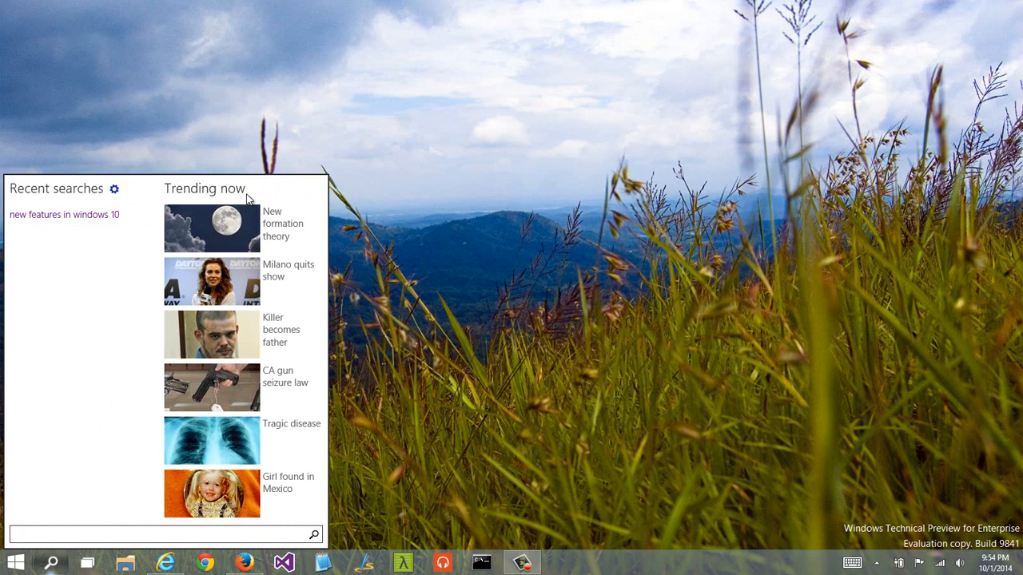
mouse_move(76, 517)
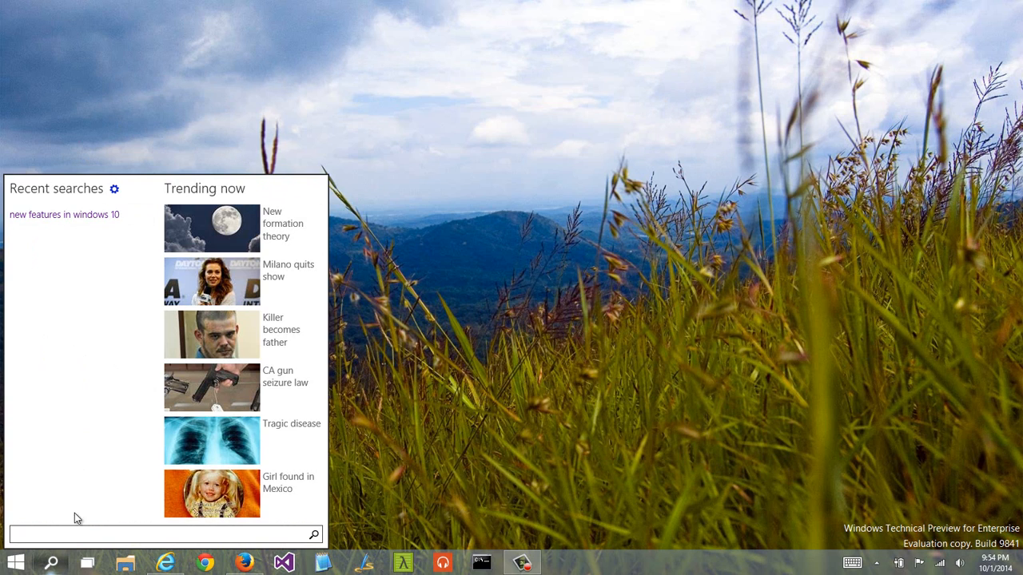
text(zimbabwe)
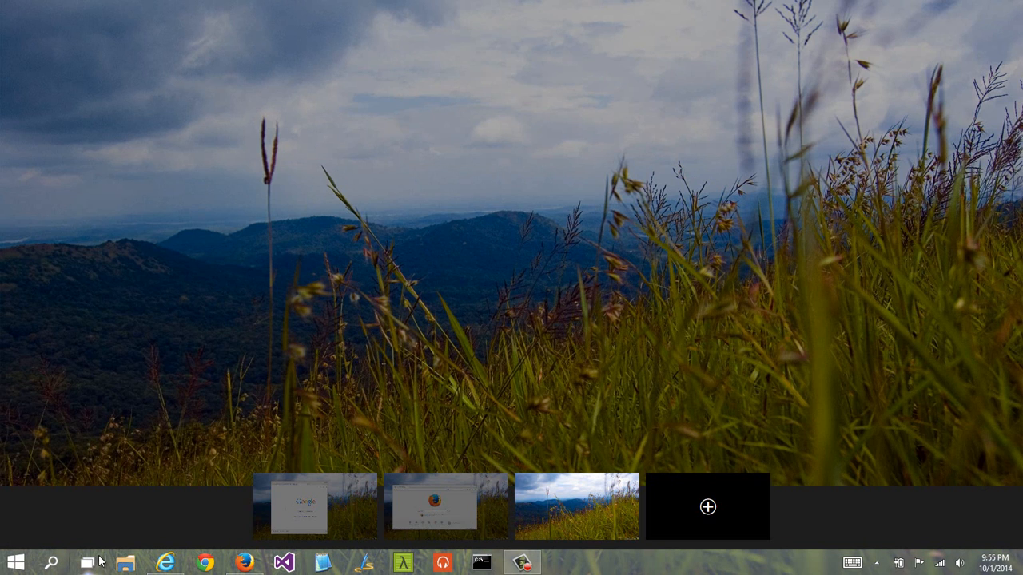
click(54, 562)
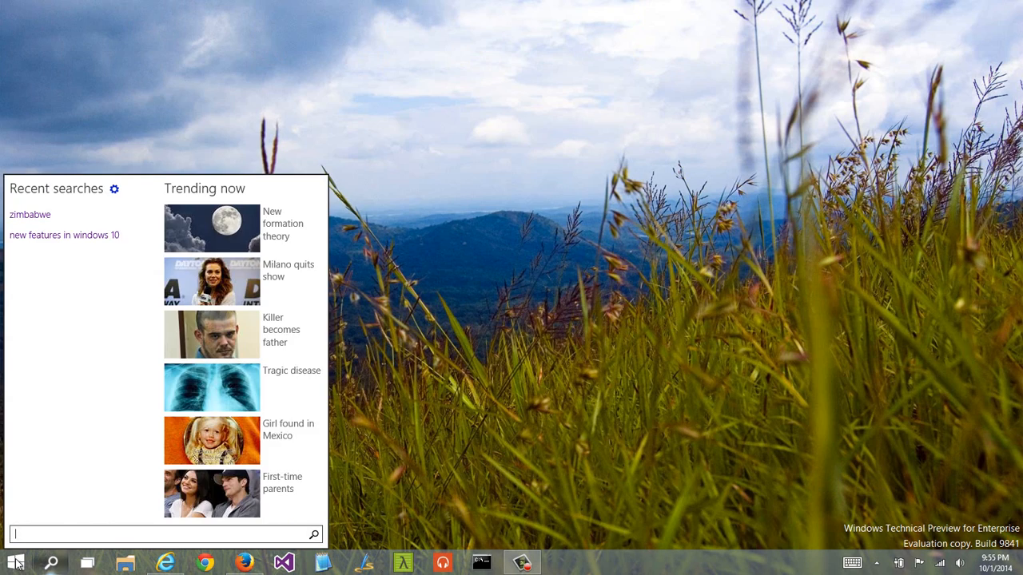
click(15, 562)
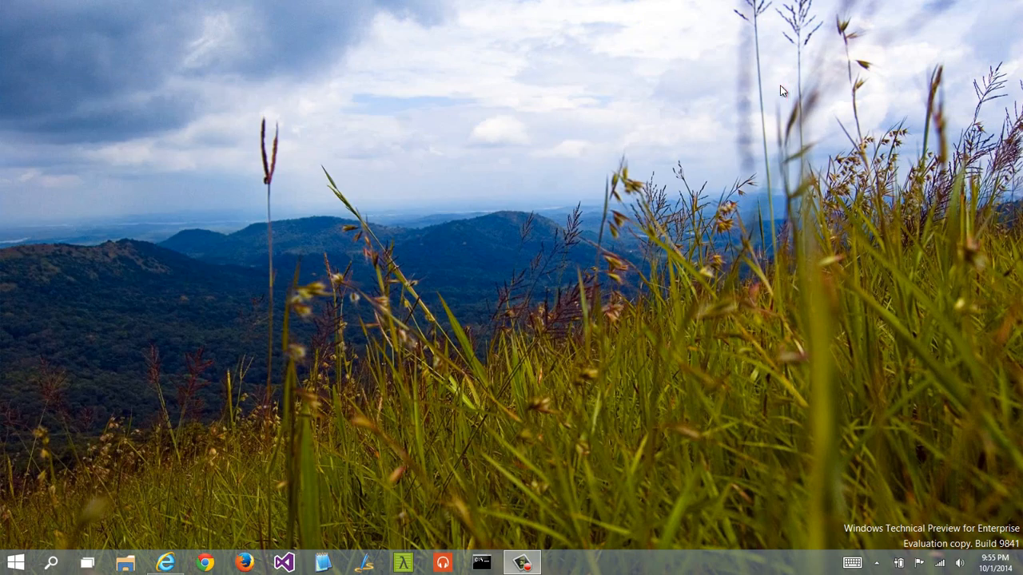
click(123, 563)
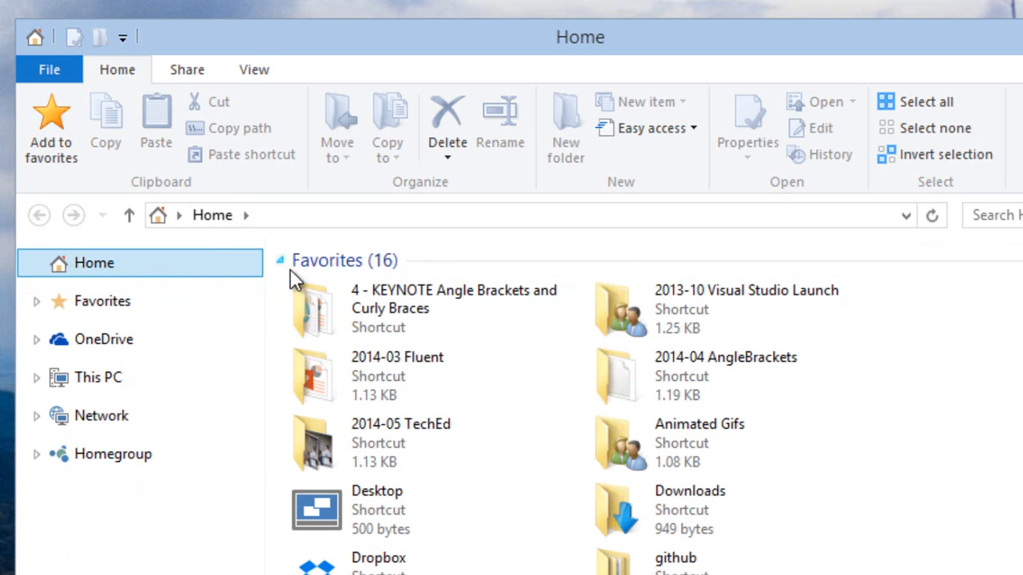
Step: Expand This PC in Explorer's navigation pane and select the 2014-04 AngleBrackets shortcut
scroll(down, 3)
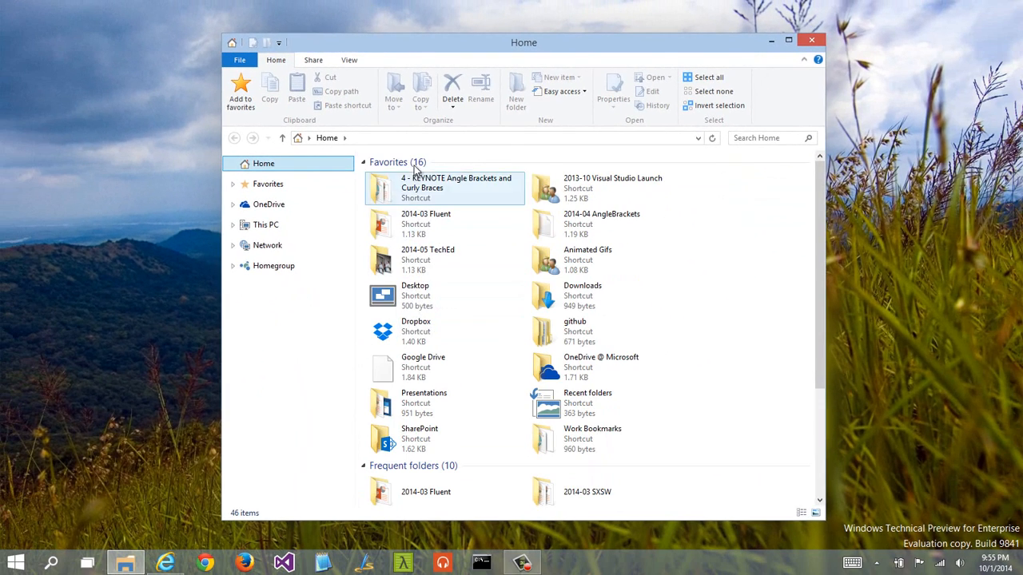
click(234, 225)
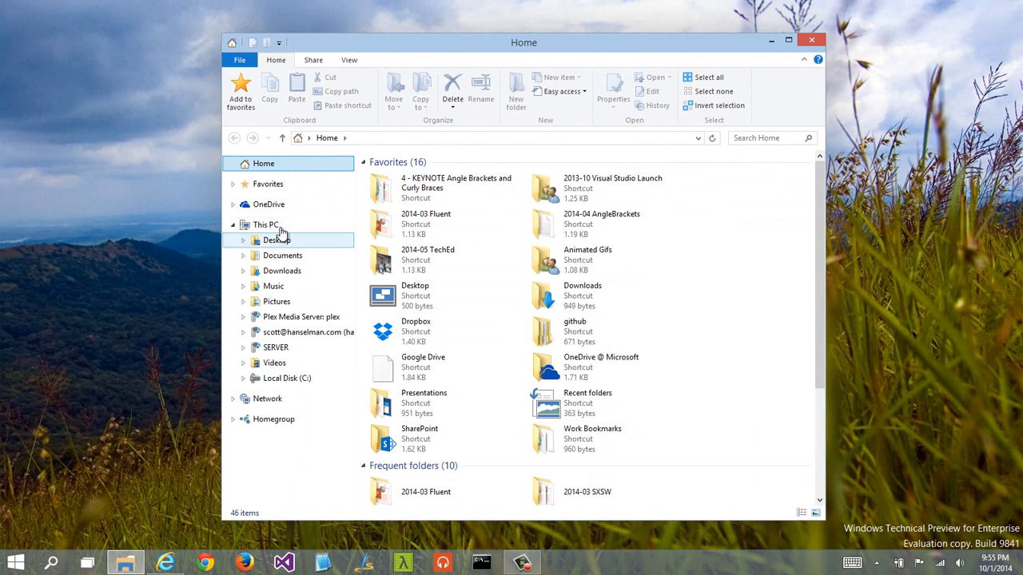
mouse_move(444, 195)
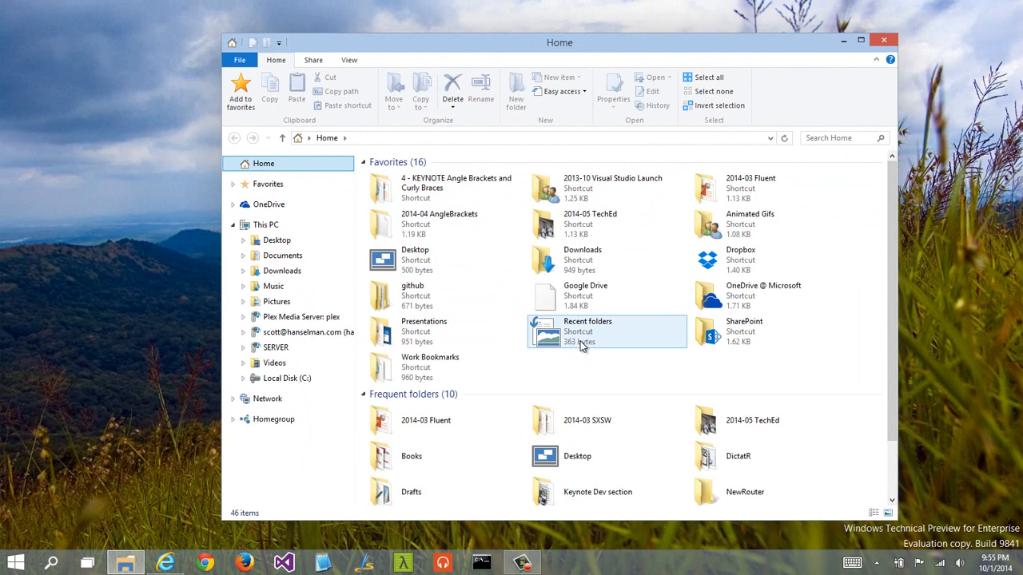
mouse_move(563, 336)
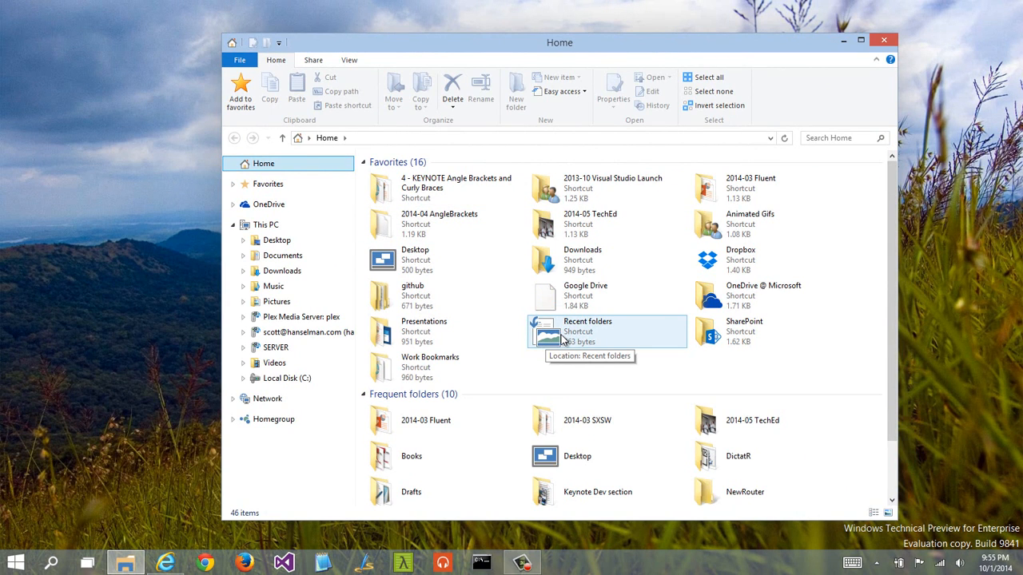
mouse_move(304, 65)
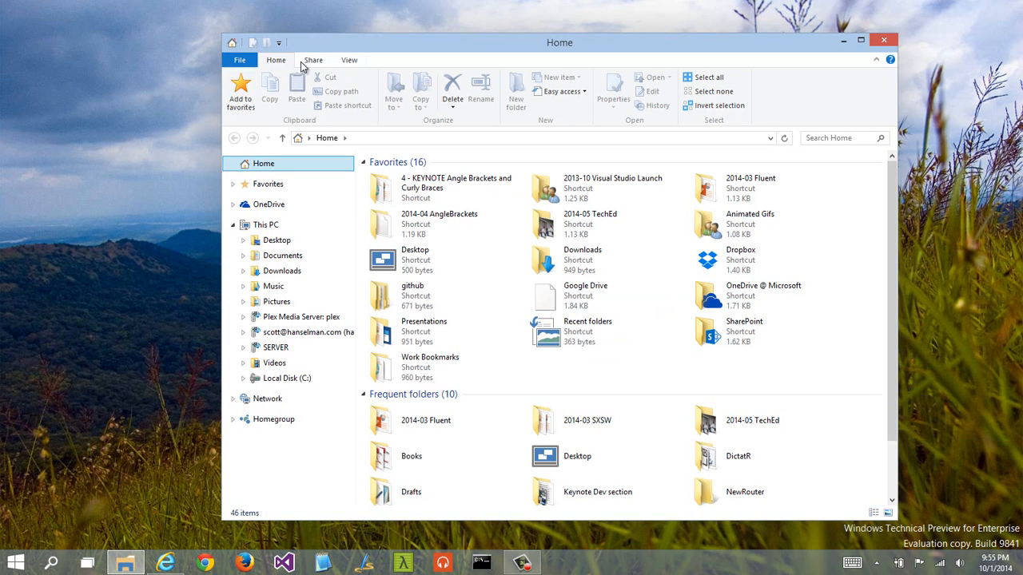
mouse_move(239, 90)
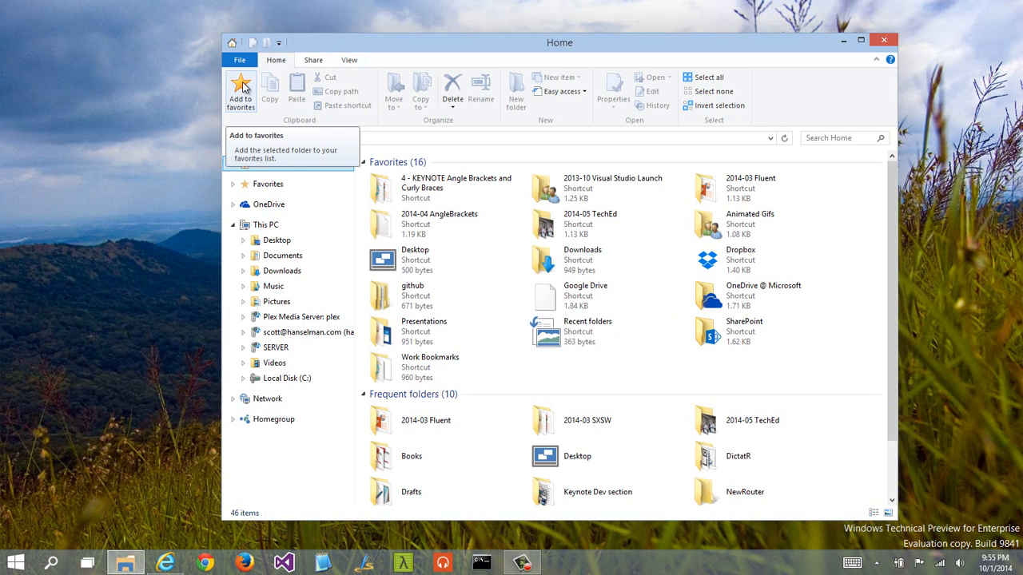
click(444, 223)
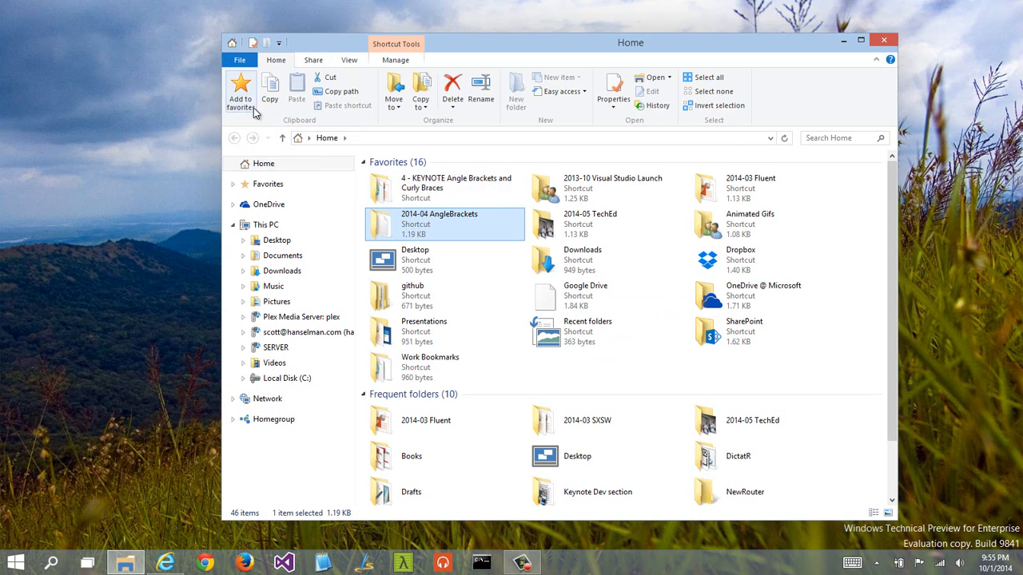